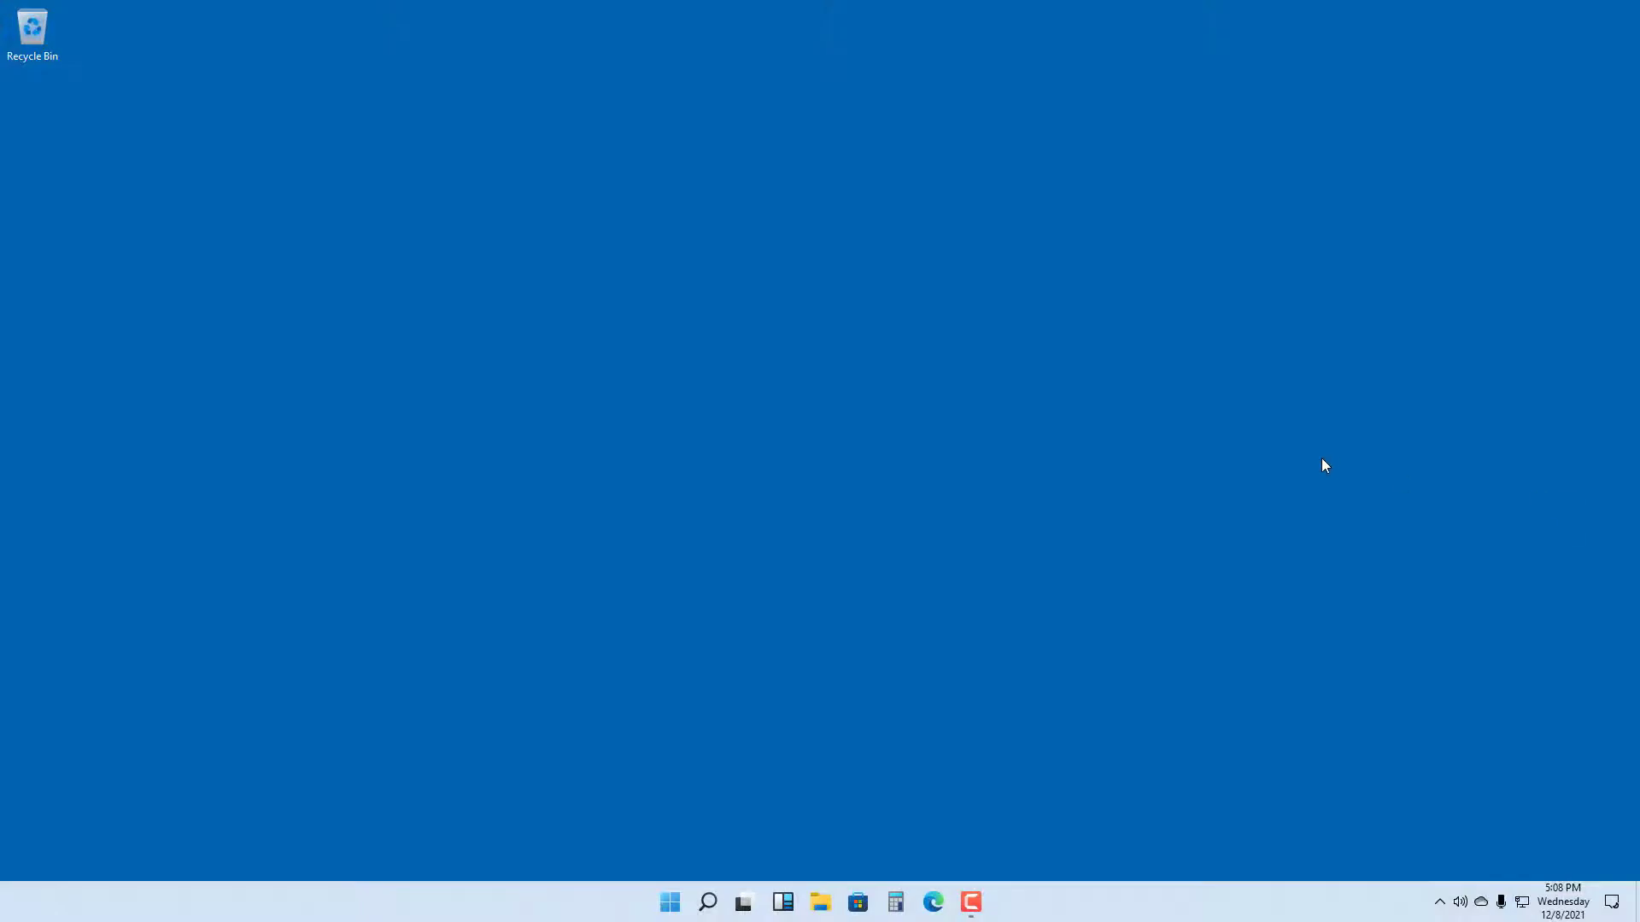
mouse_move(1294, 468)
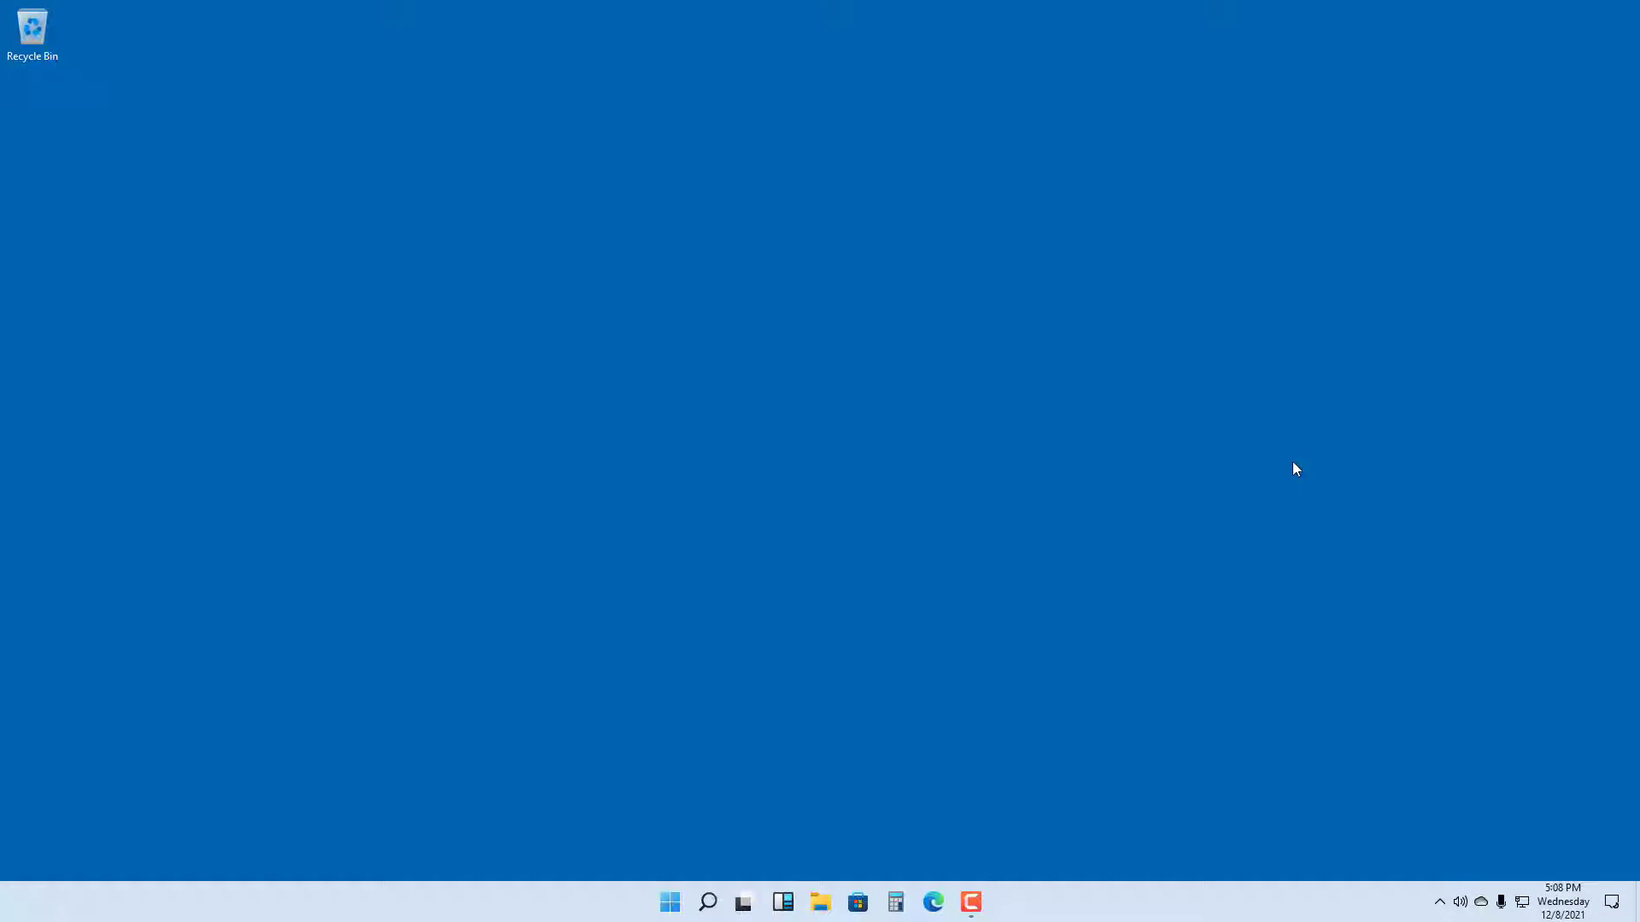
mouse_move(944, 513)
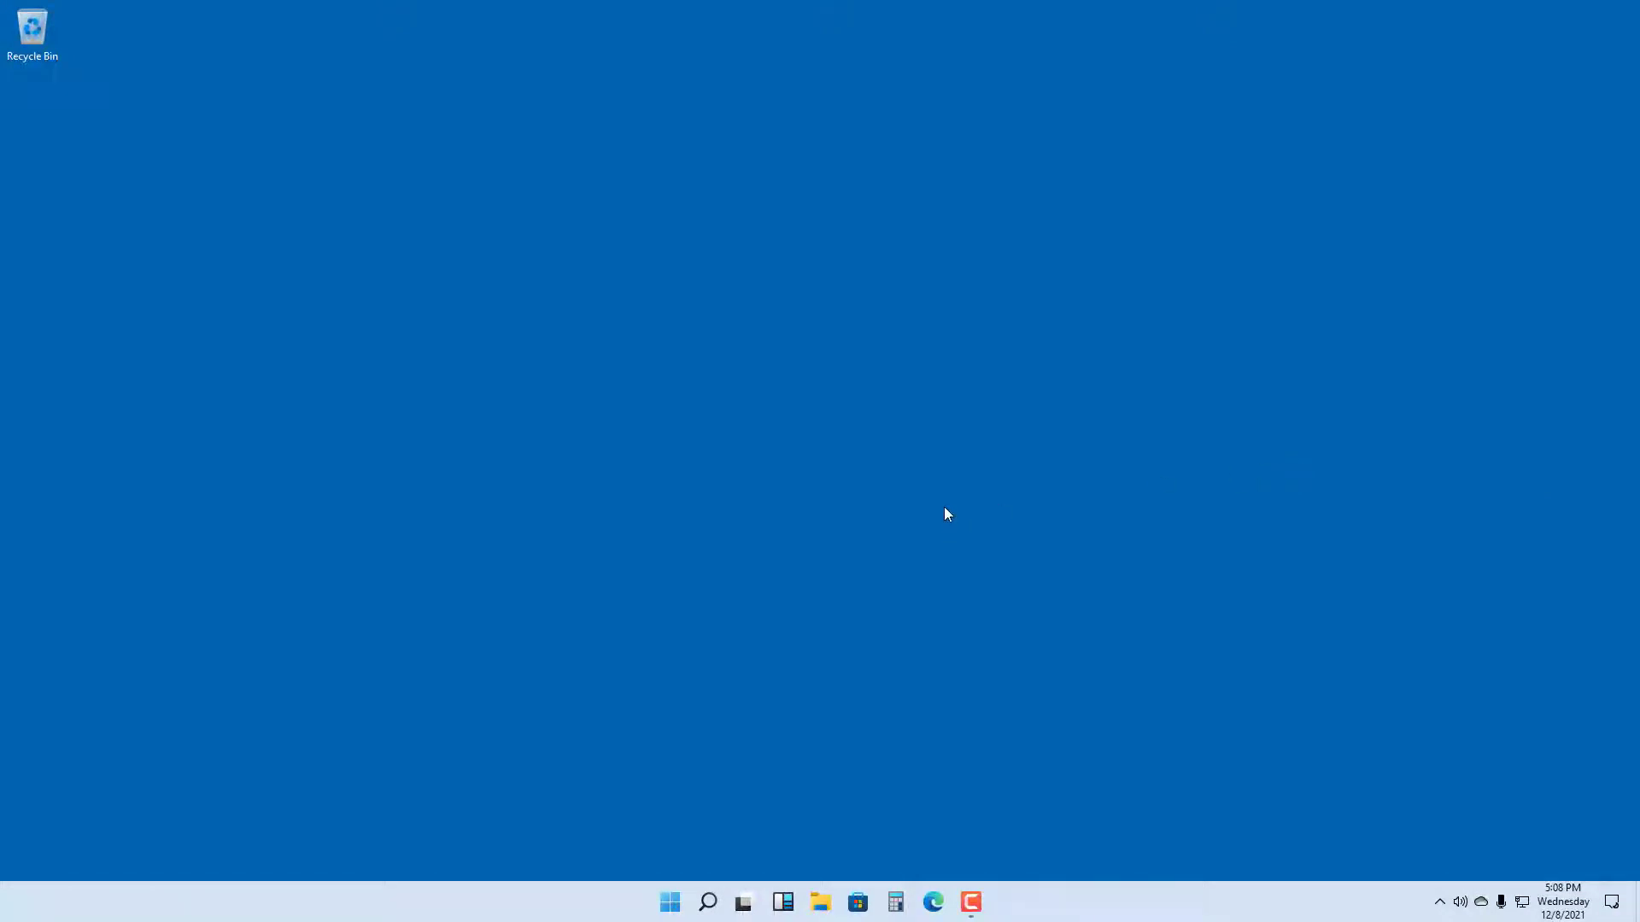
mouse_move(721, 569)
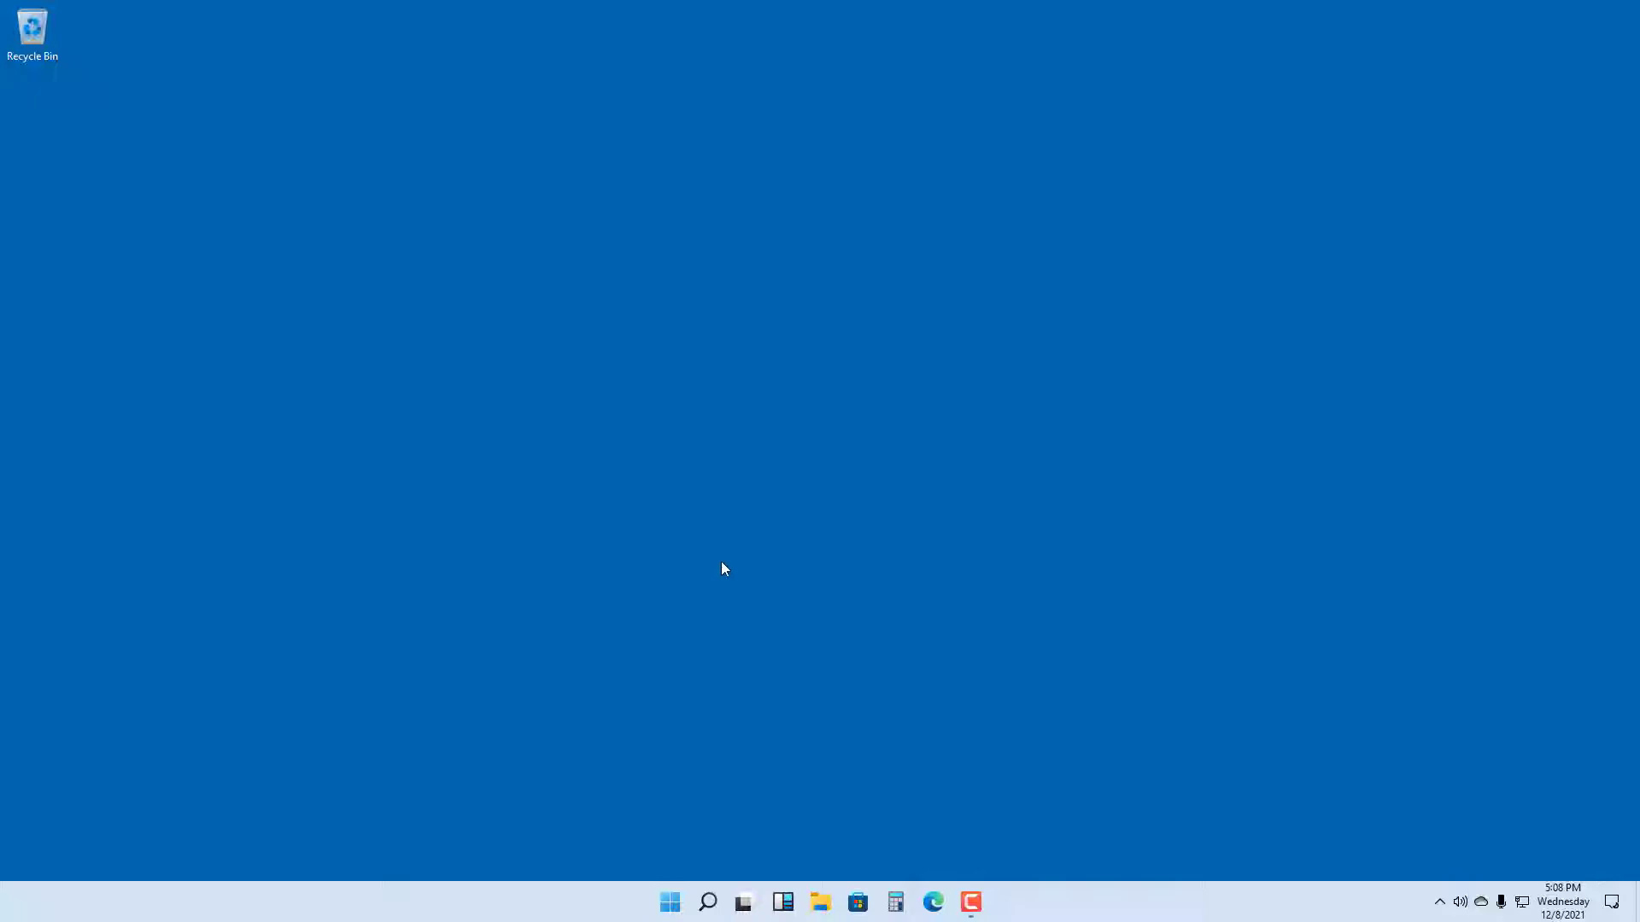
mouse_move(675, 810)
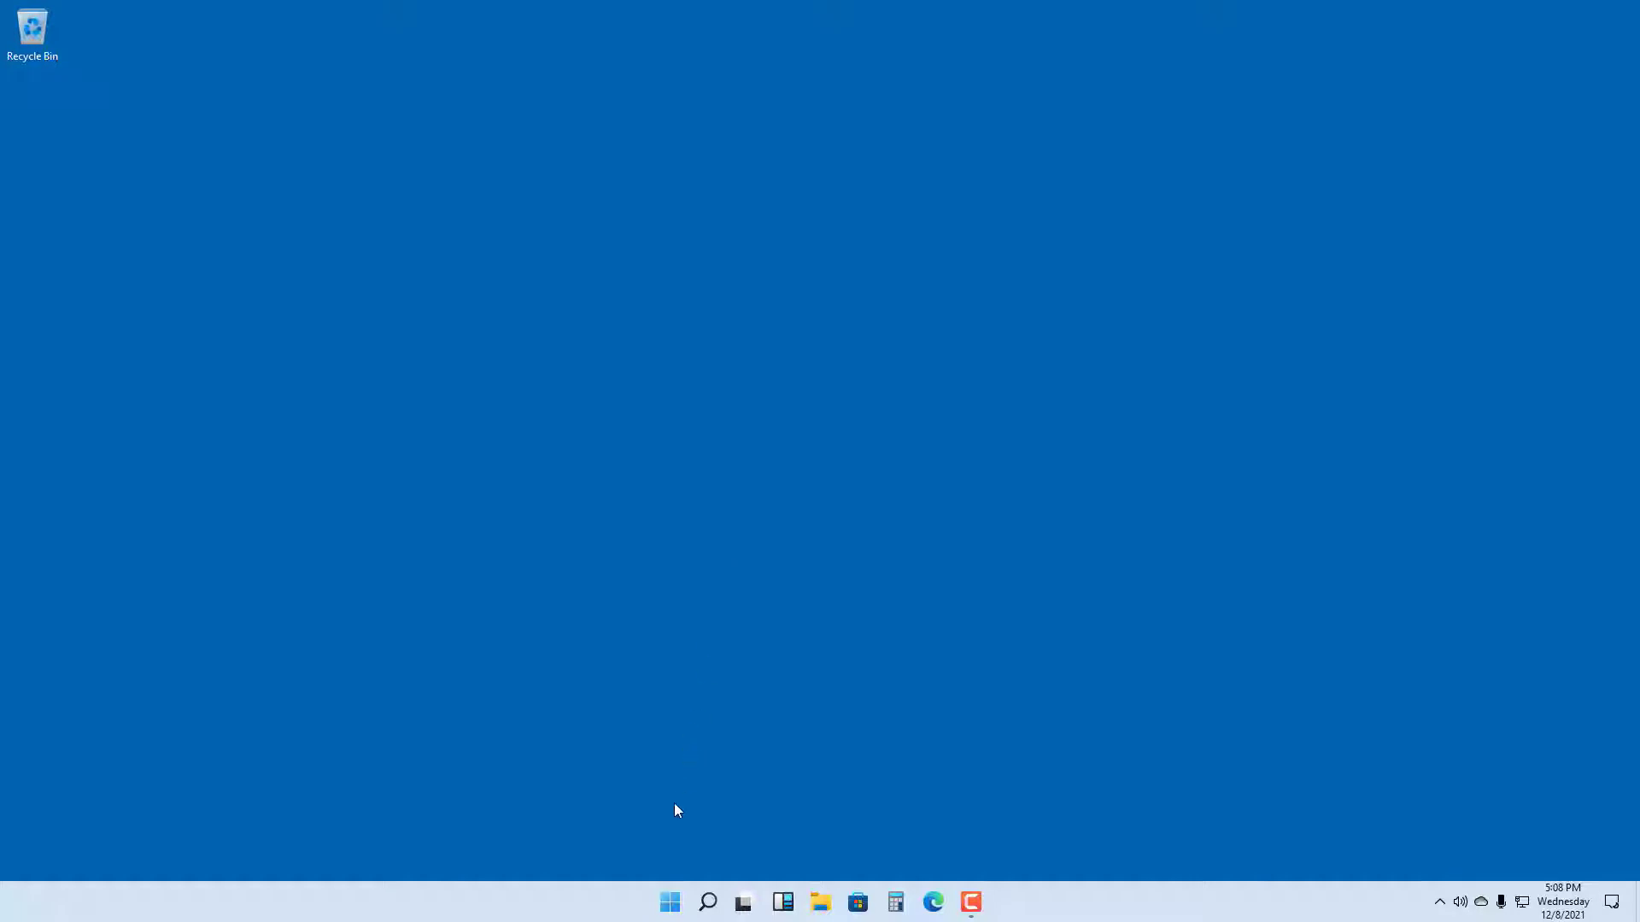
- Search the Start menu for 'photos' to find the Photos app
left_click(670, 902)
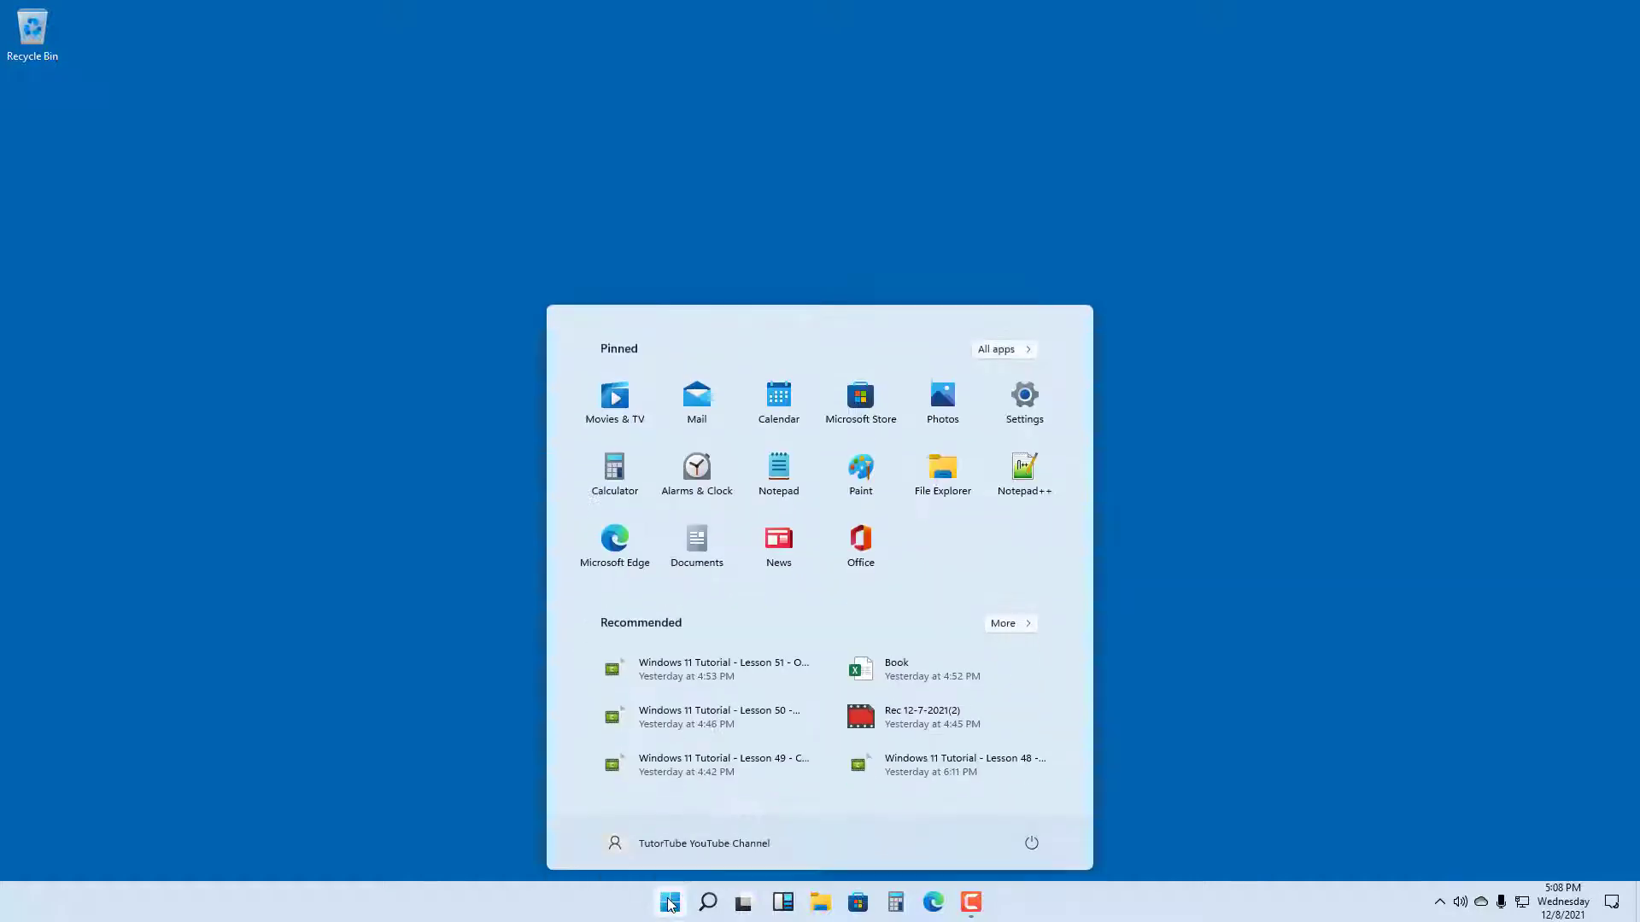
type("photos")
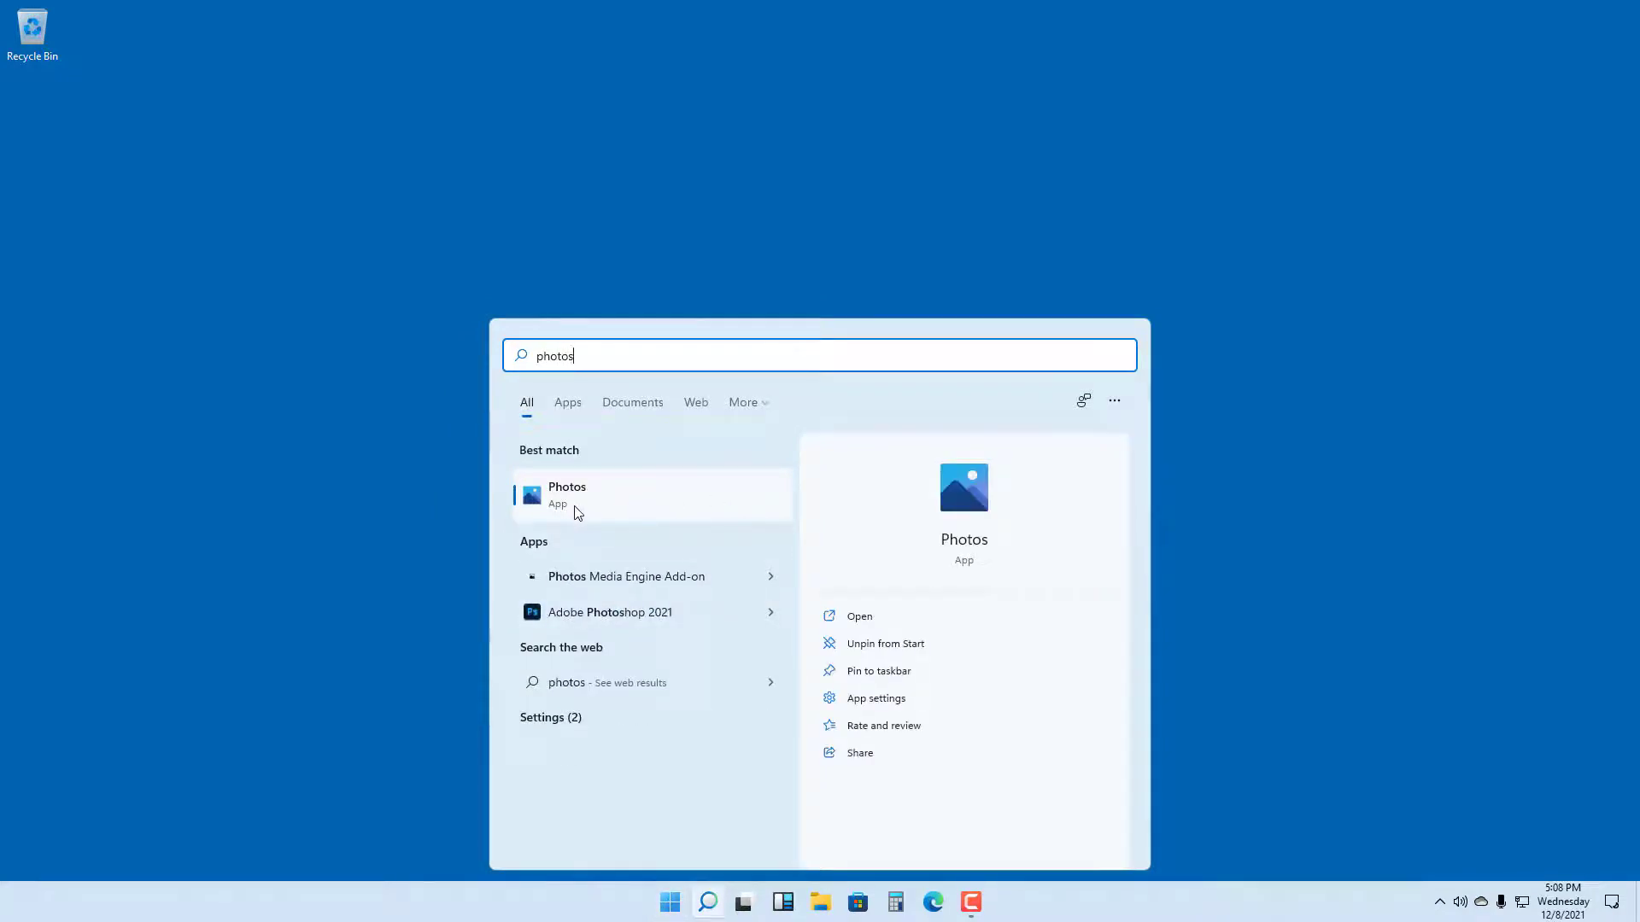
mouse_move(564, 502)
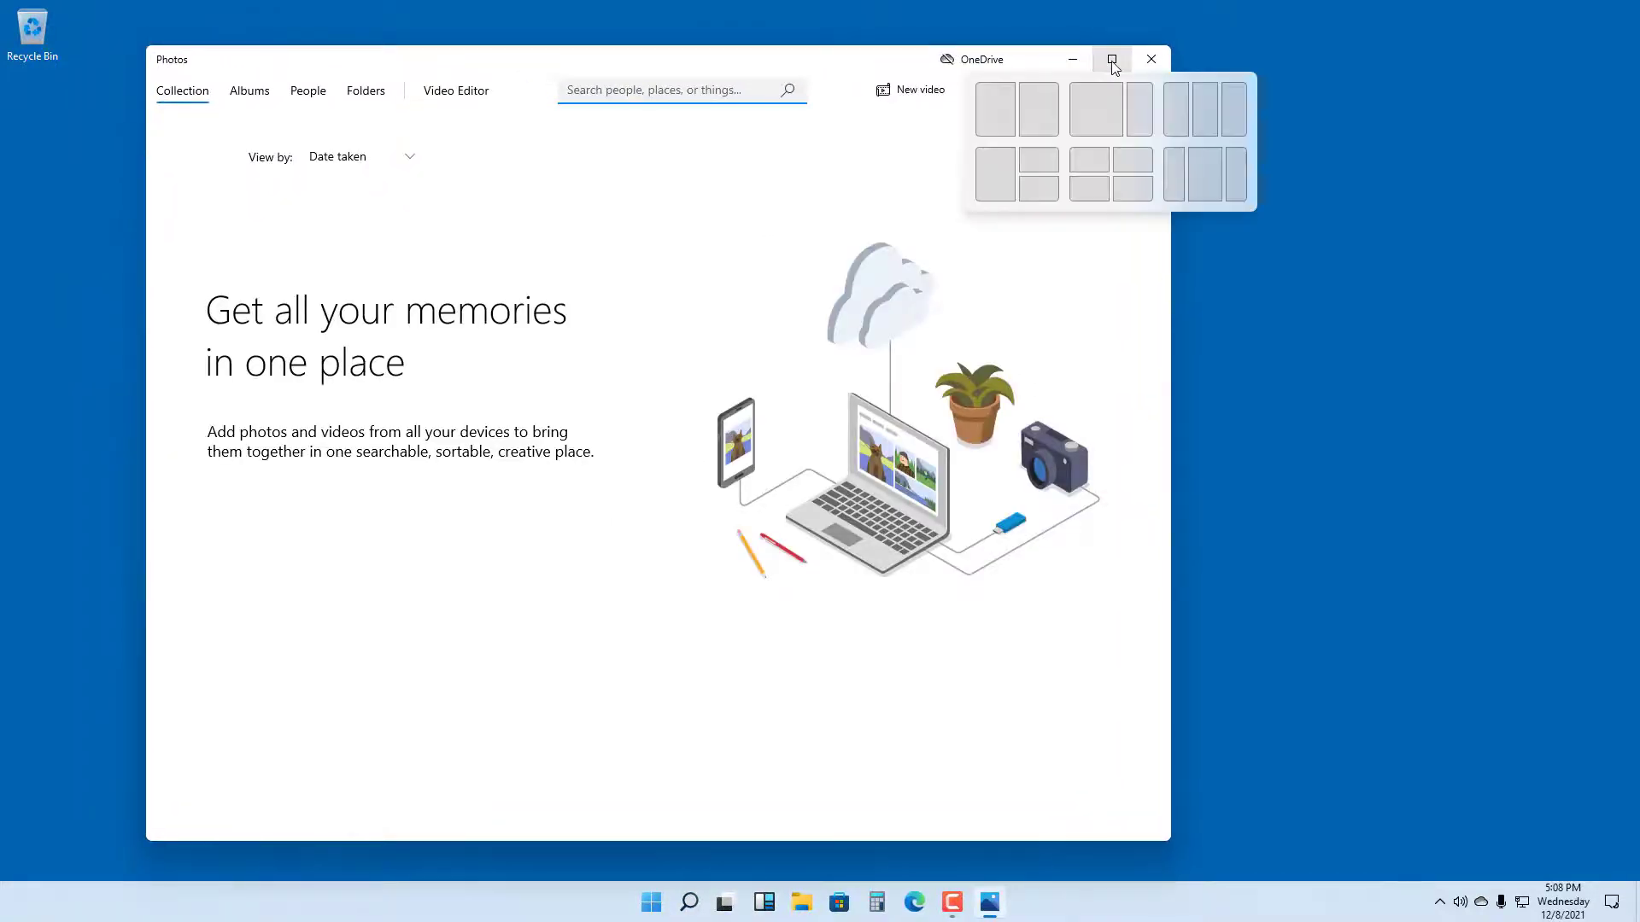
- Maximize the Photos window and dismiss the 'Add folders with photos' tip
left_click(1112, 59)
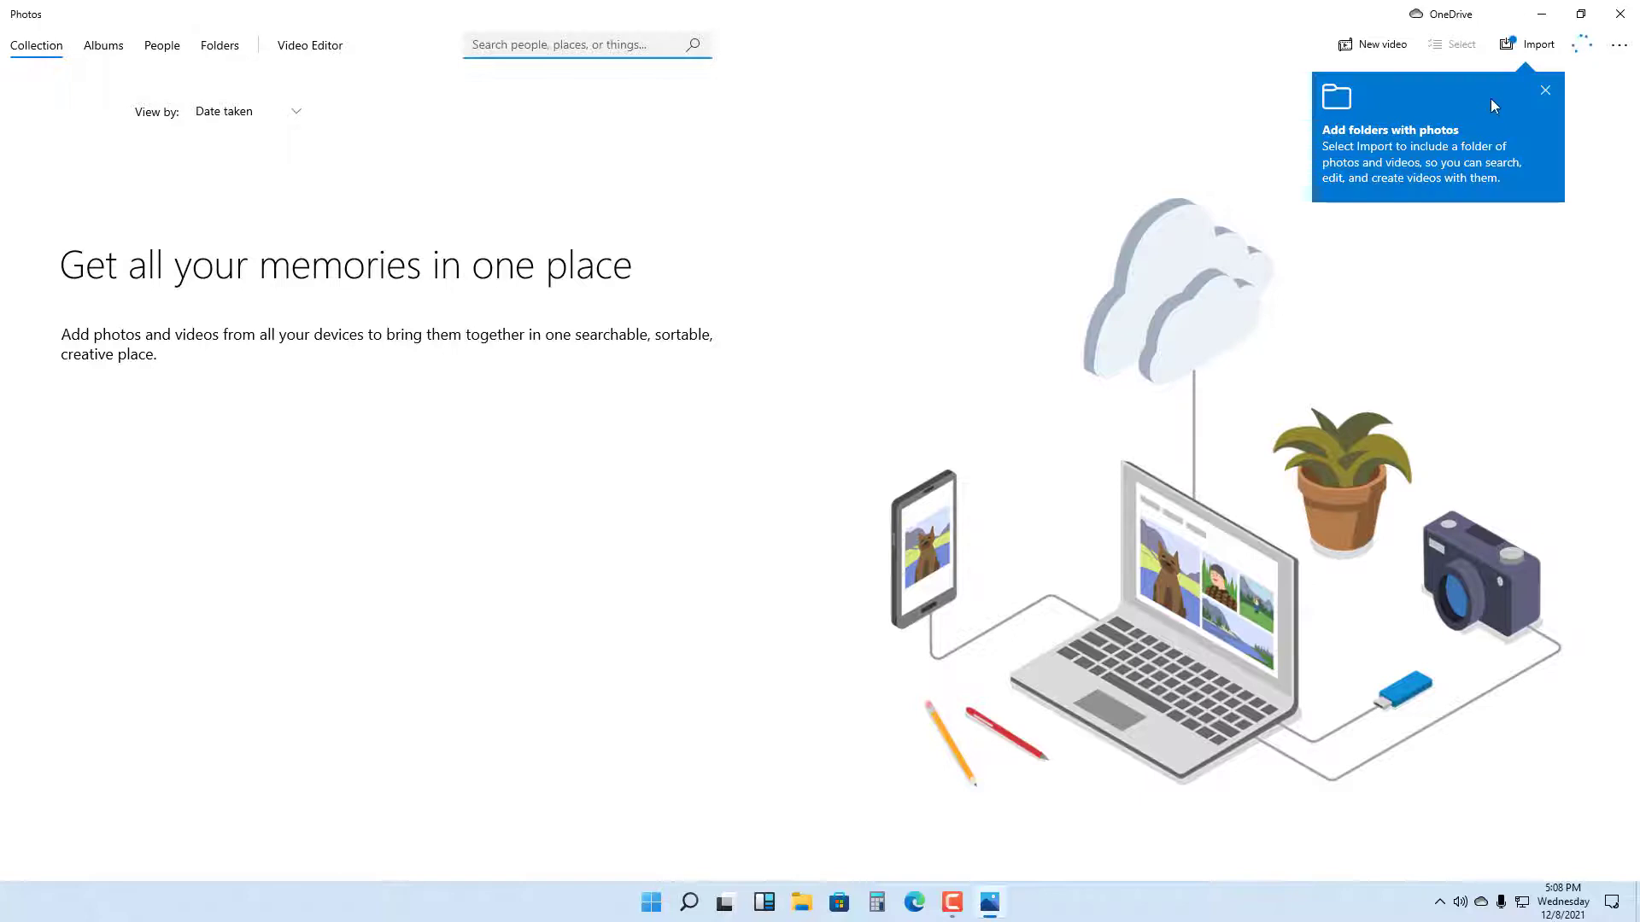
left_click(1546, 91)
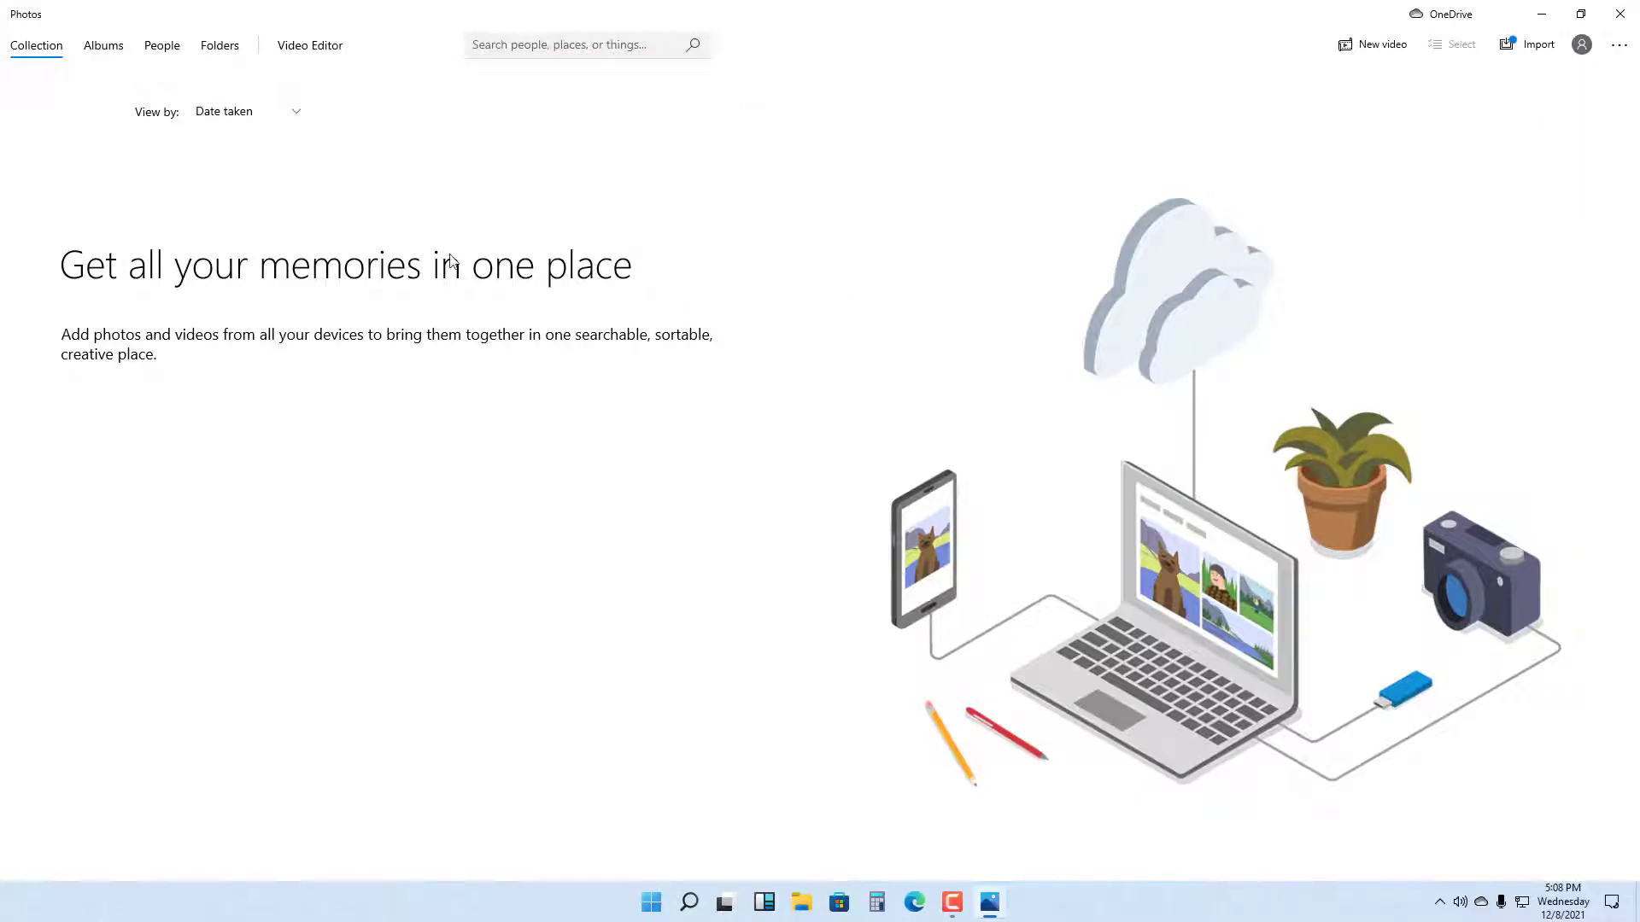
mouse_move(514, 391)
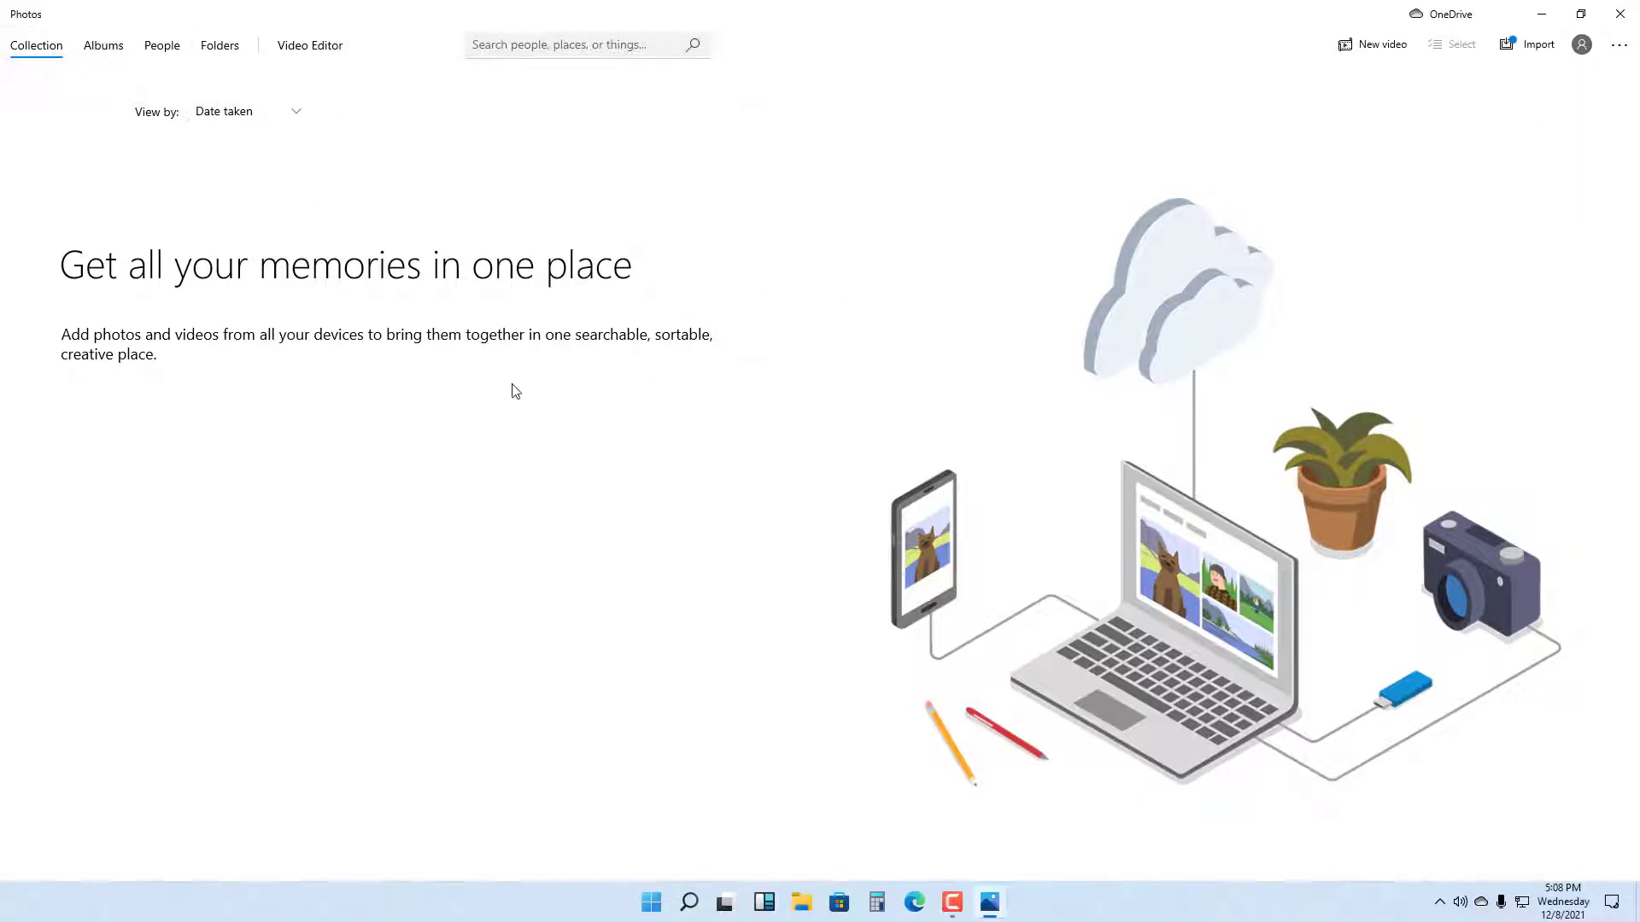
mouse_move(851, 396)
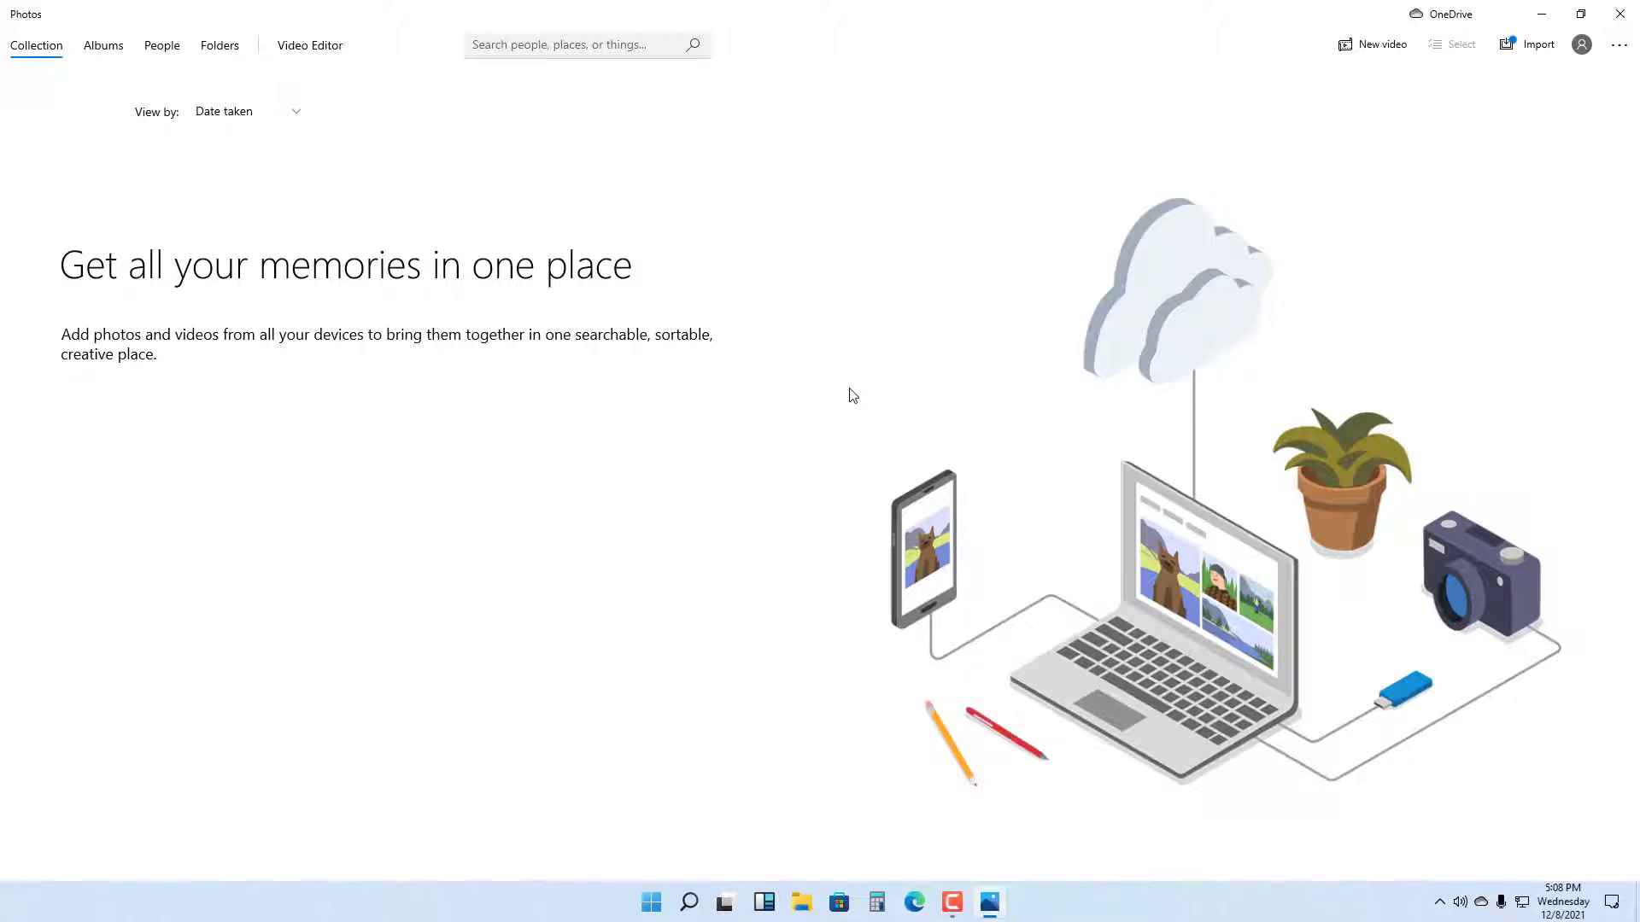
mouse_move(615, 428)
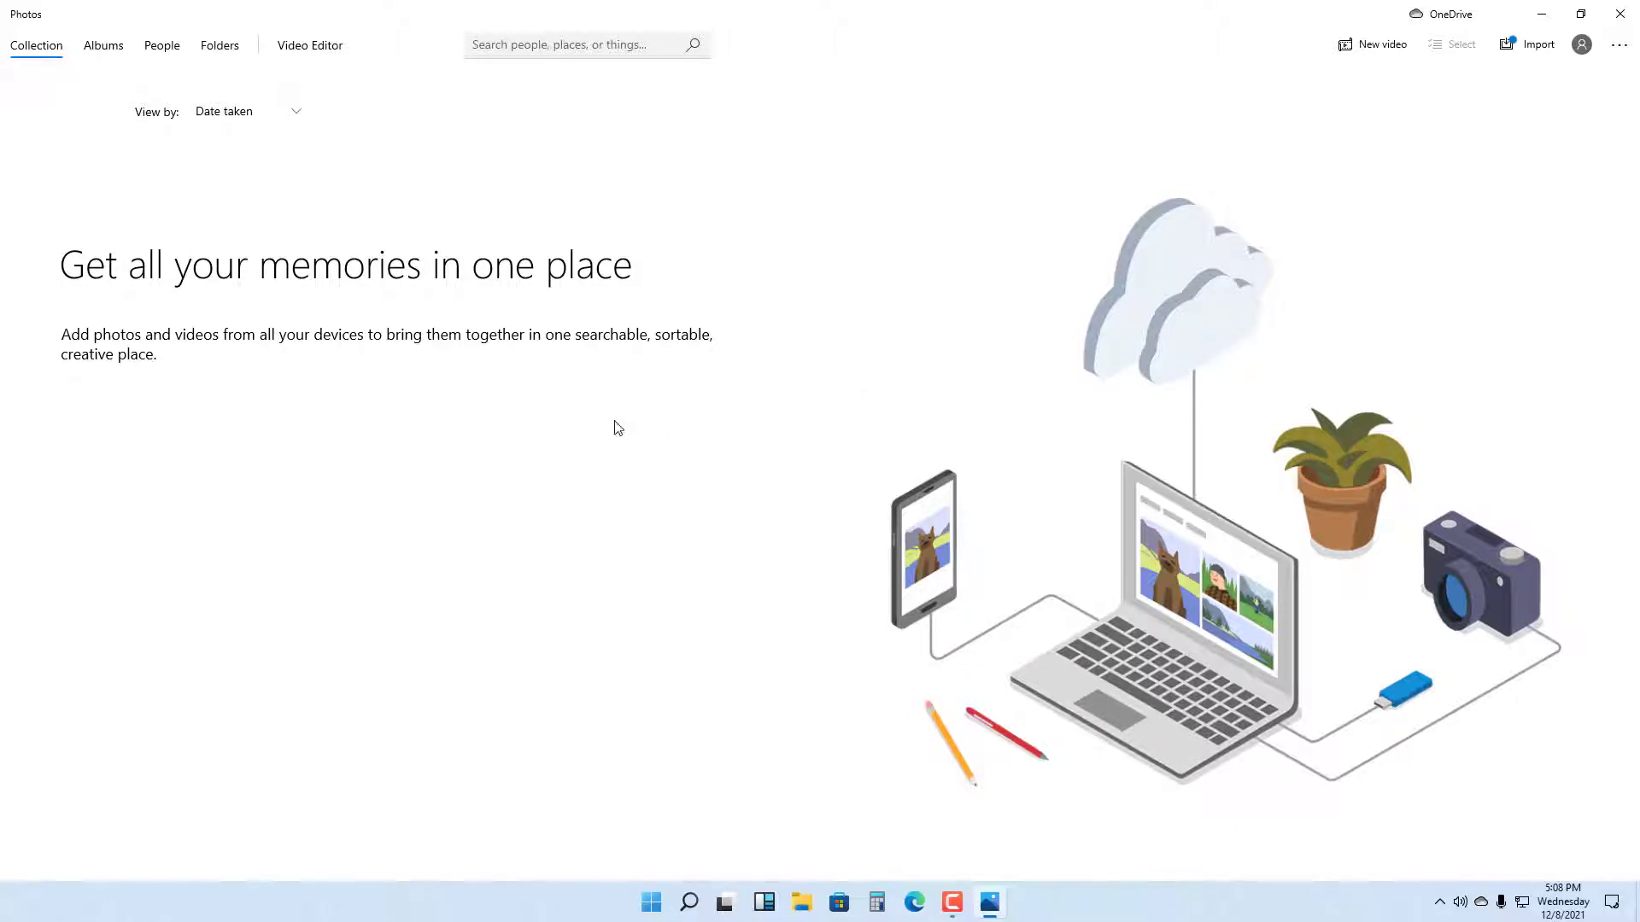
mouse_move(396, 321)
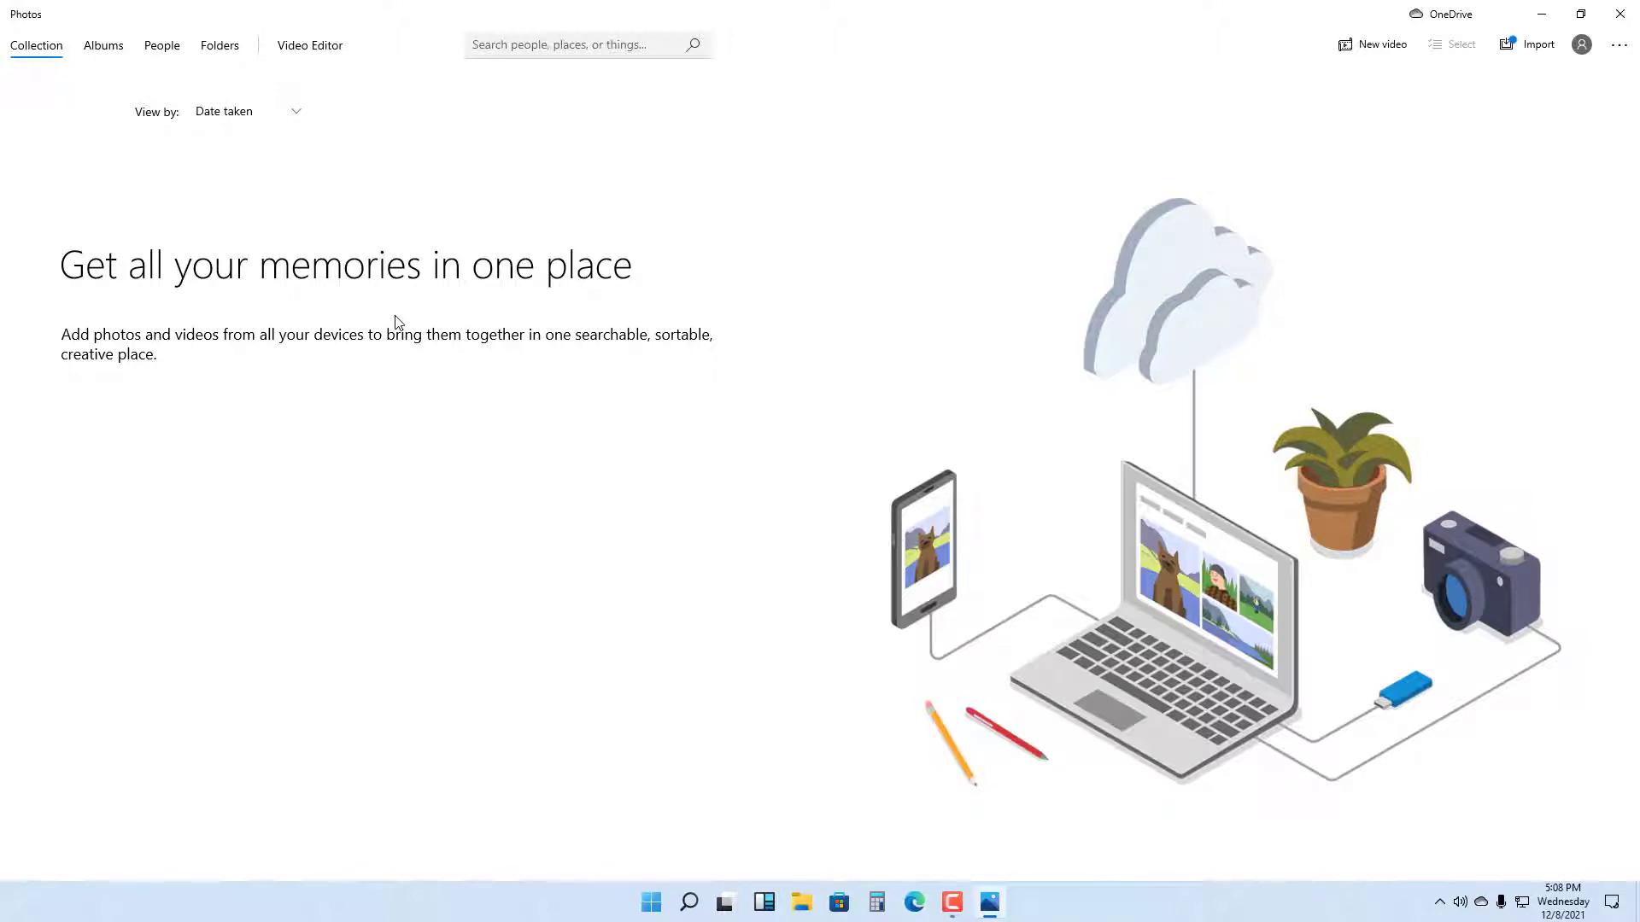
mouse_move(553, 357)
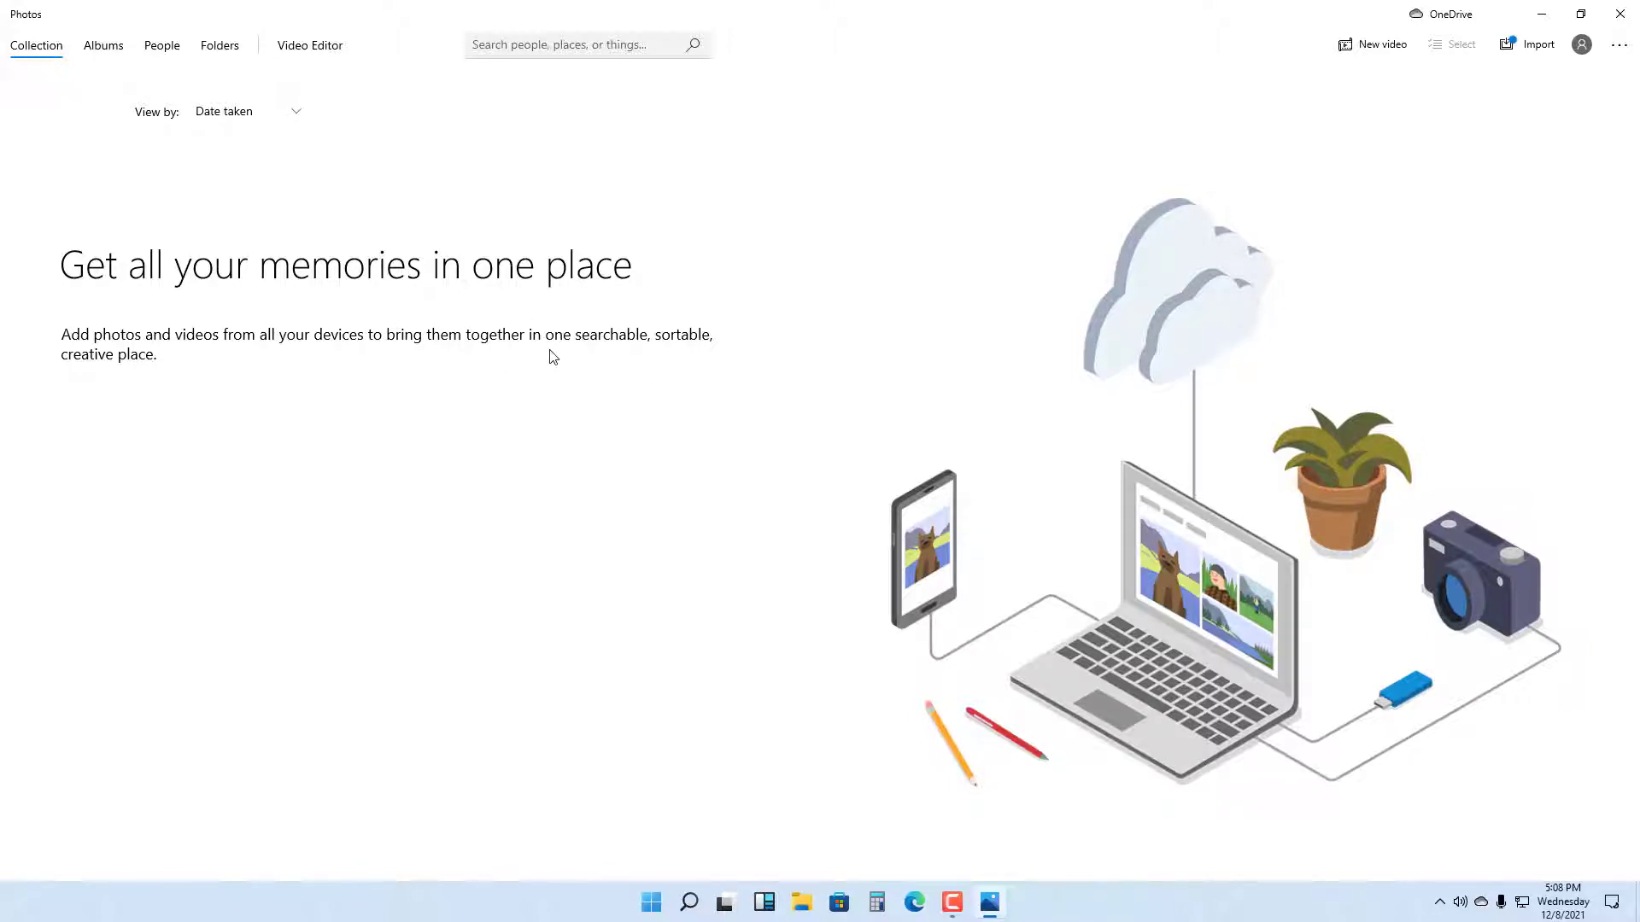
- Switch to the Folders page to reach the 'Add a folder' option
left_click(219, 45)
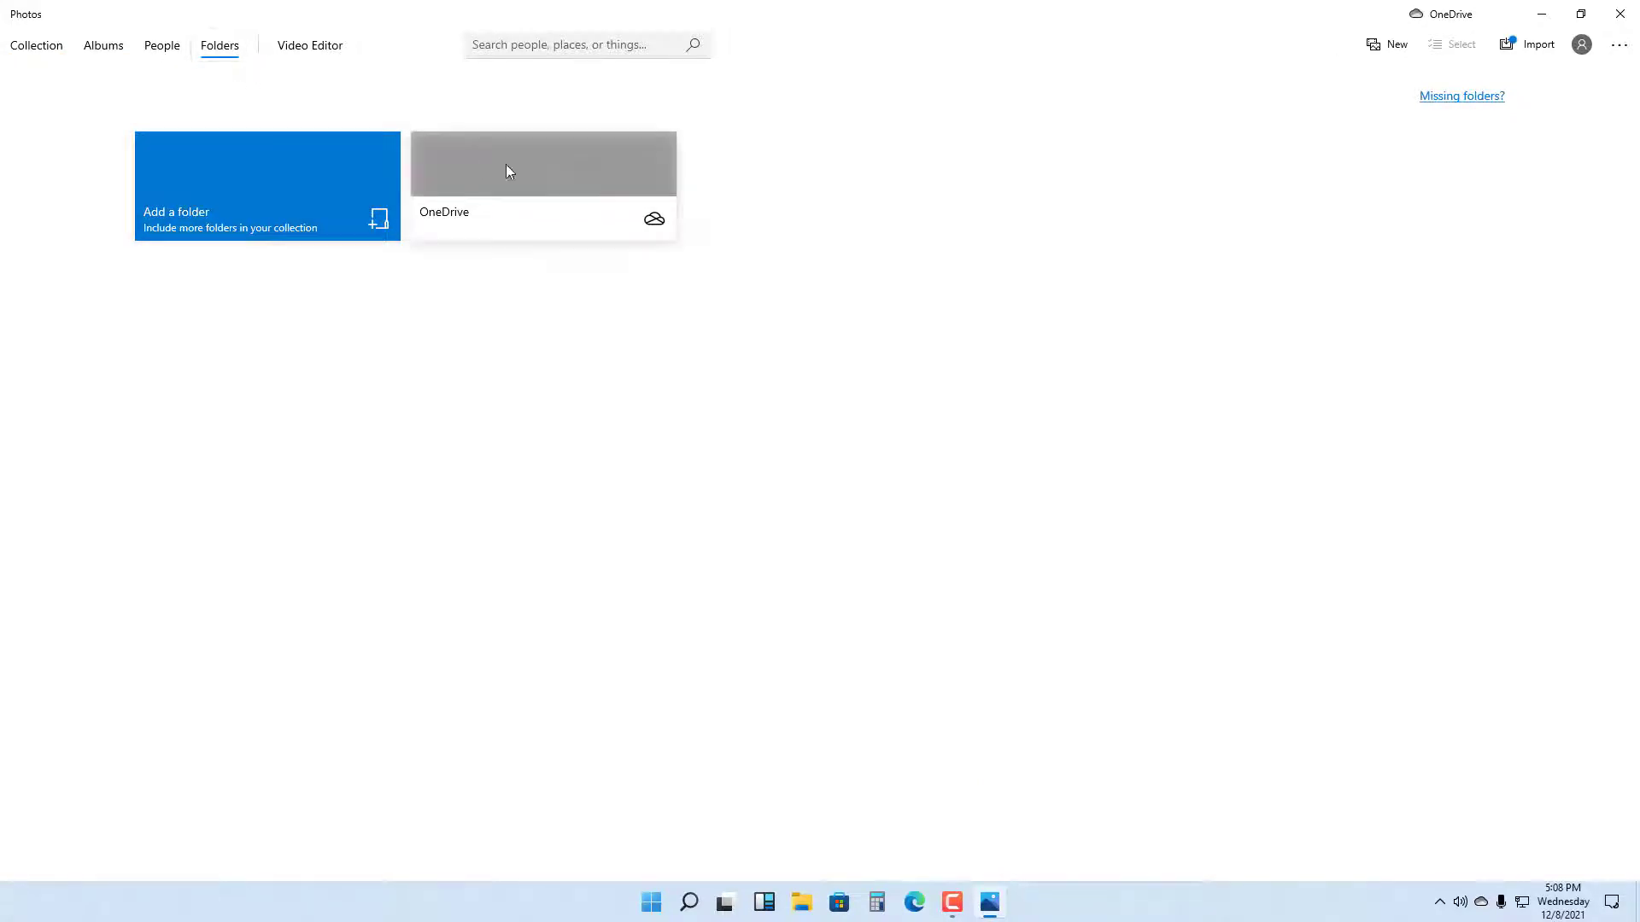
mouse_move(543, 228)
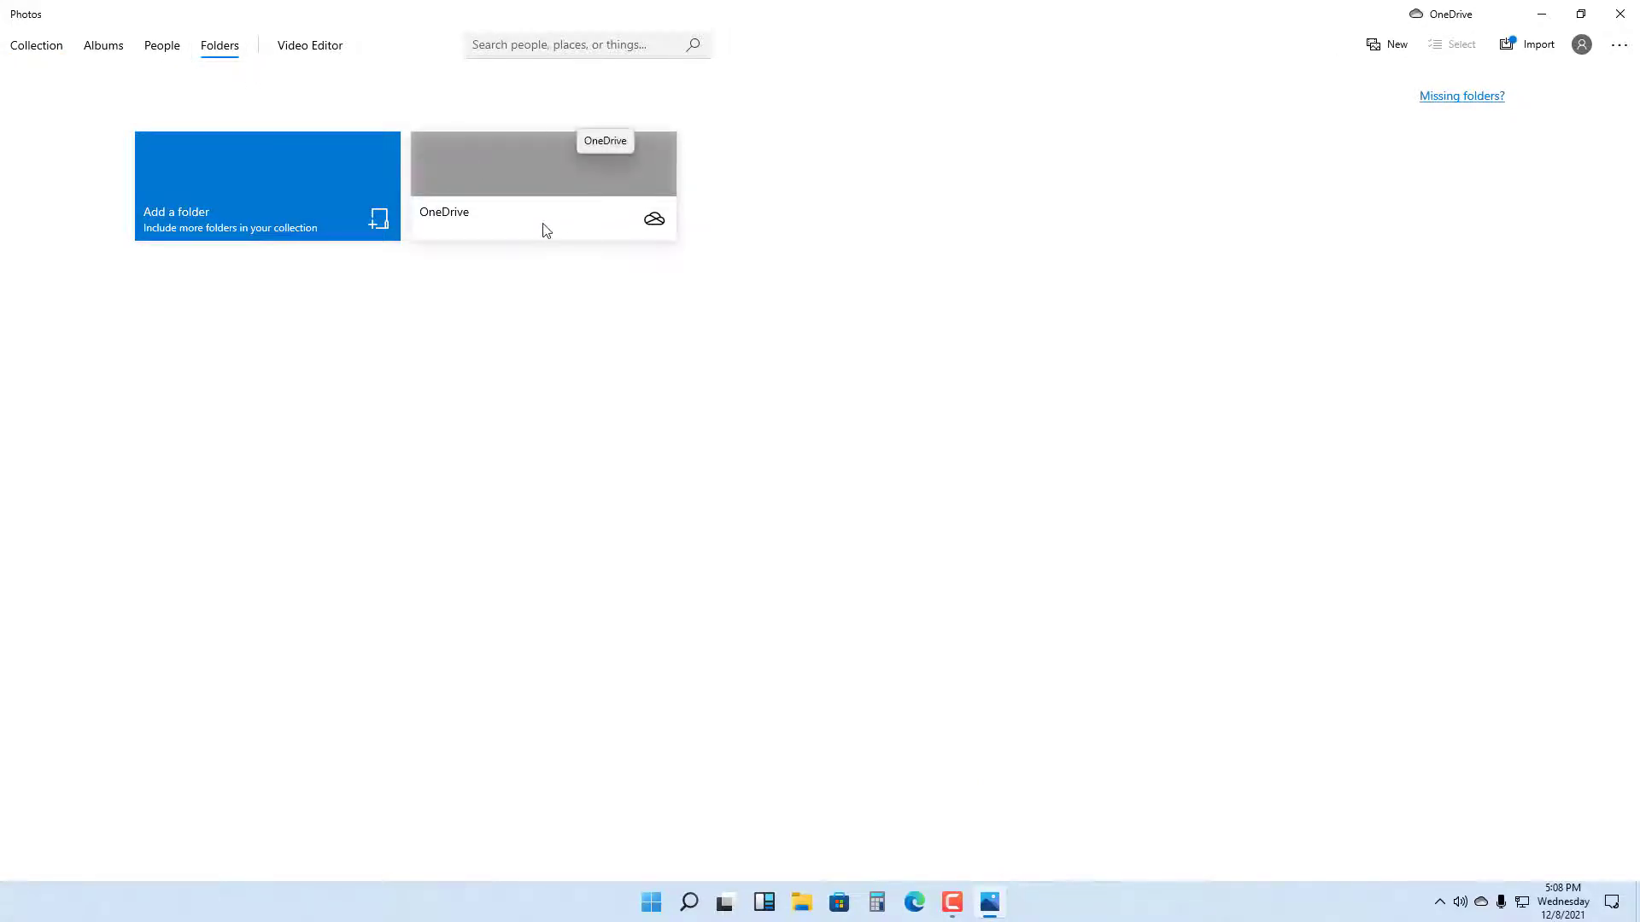
mouse_move(237, 263)
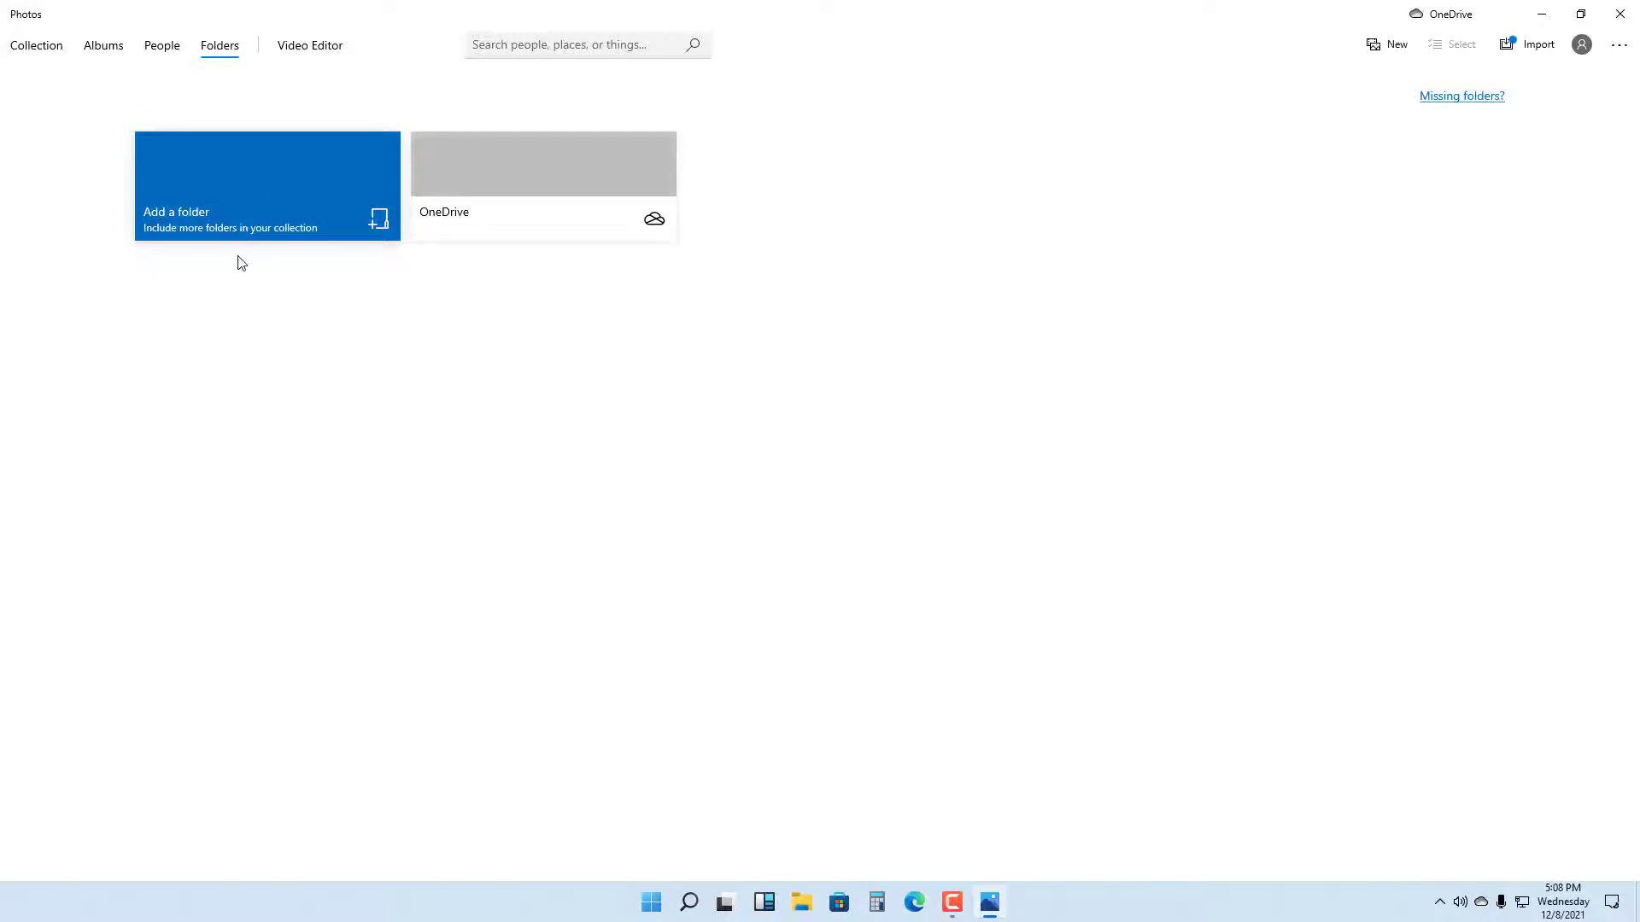
mouse_move(180, 228)
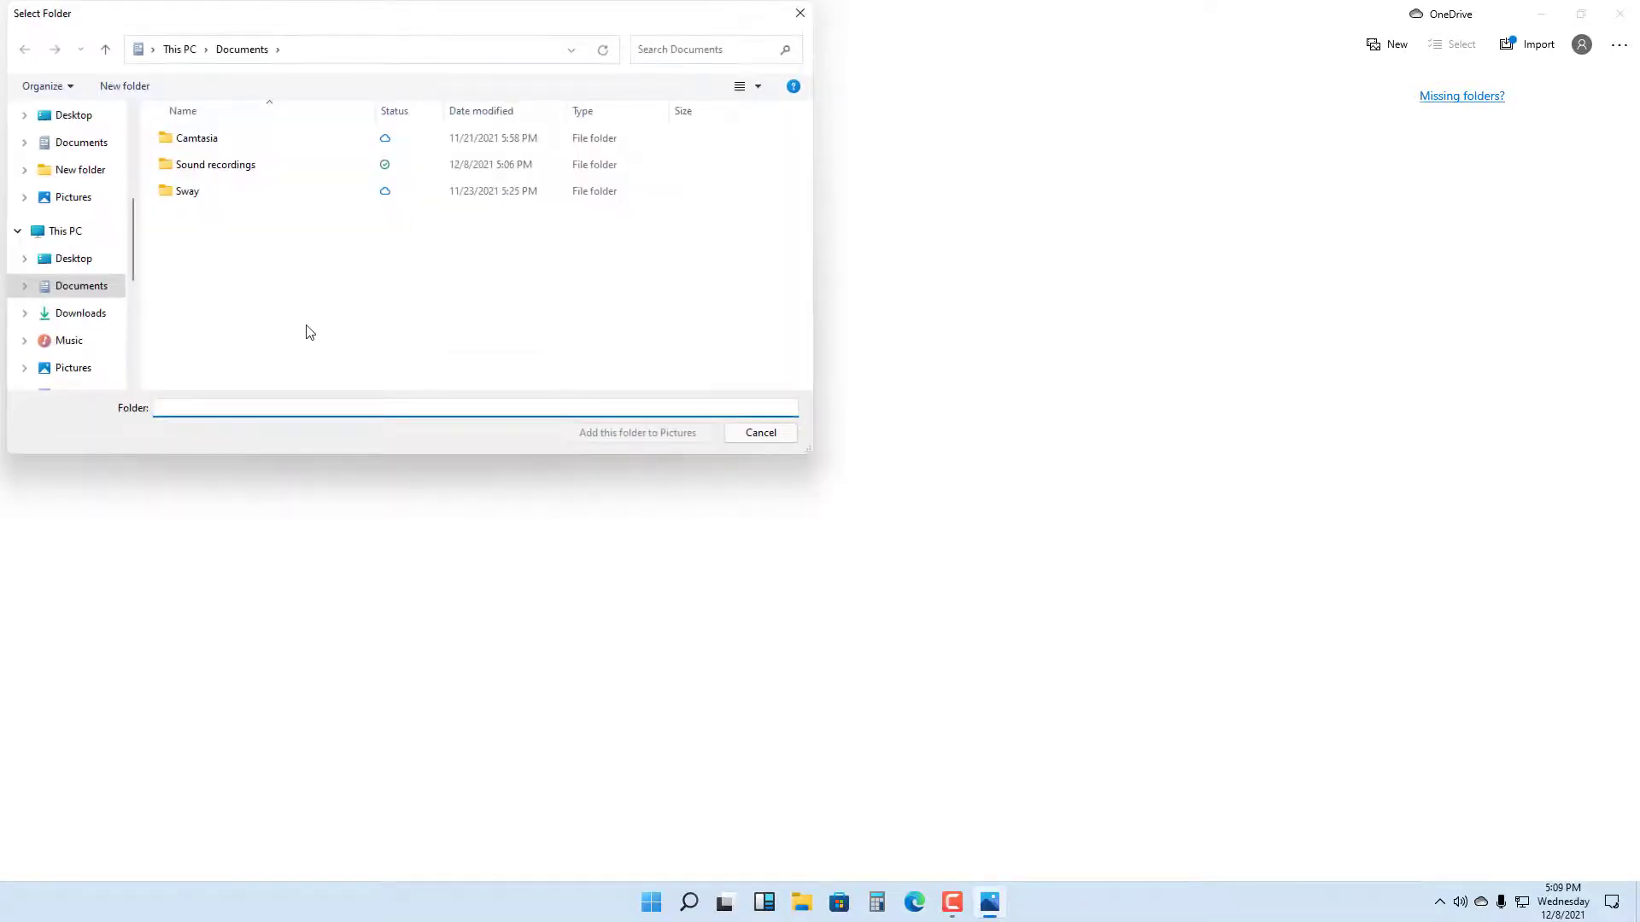
- Add the C:\Photos folder to the Pictures collection via Select Folder
left_click(65, 232)
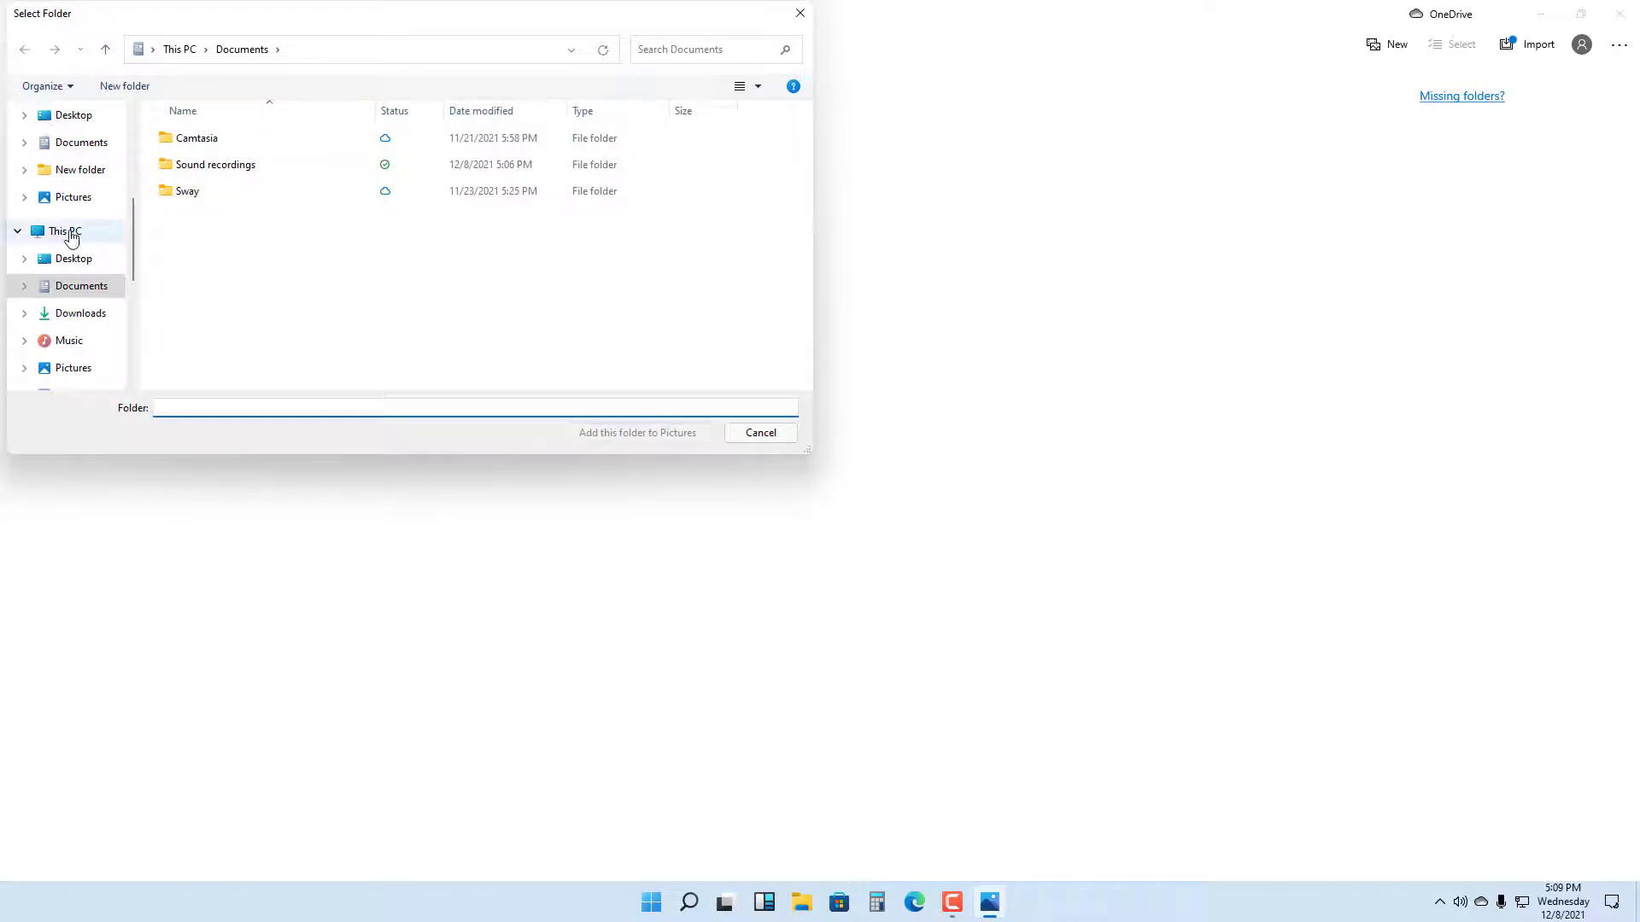
scroll("down", 3)
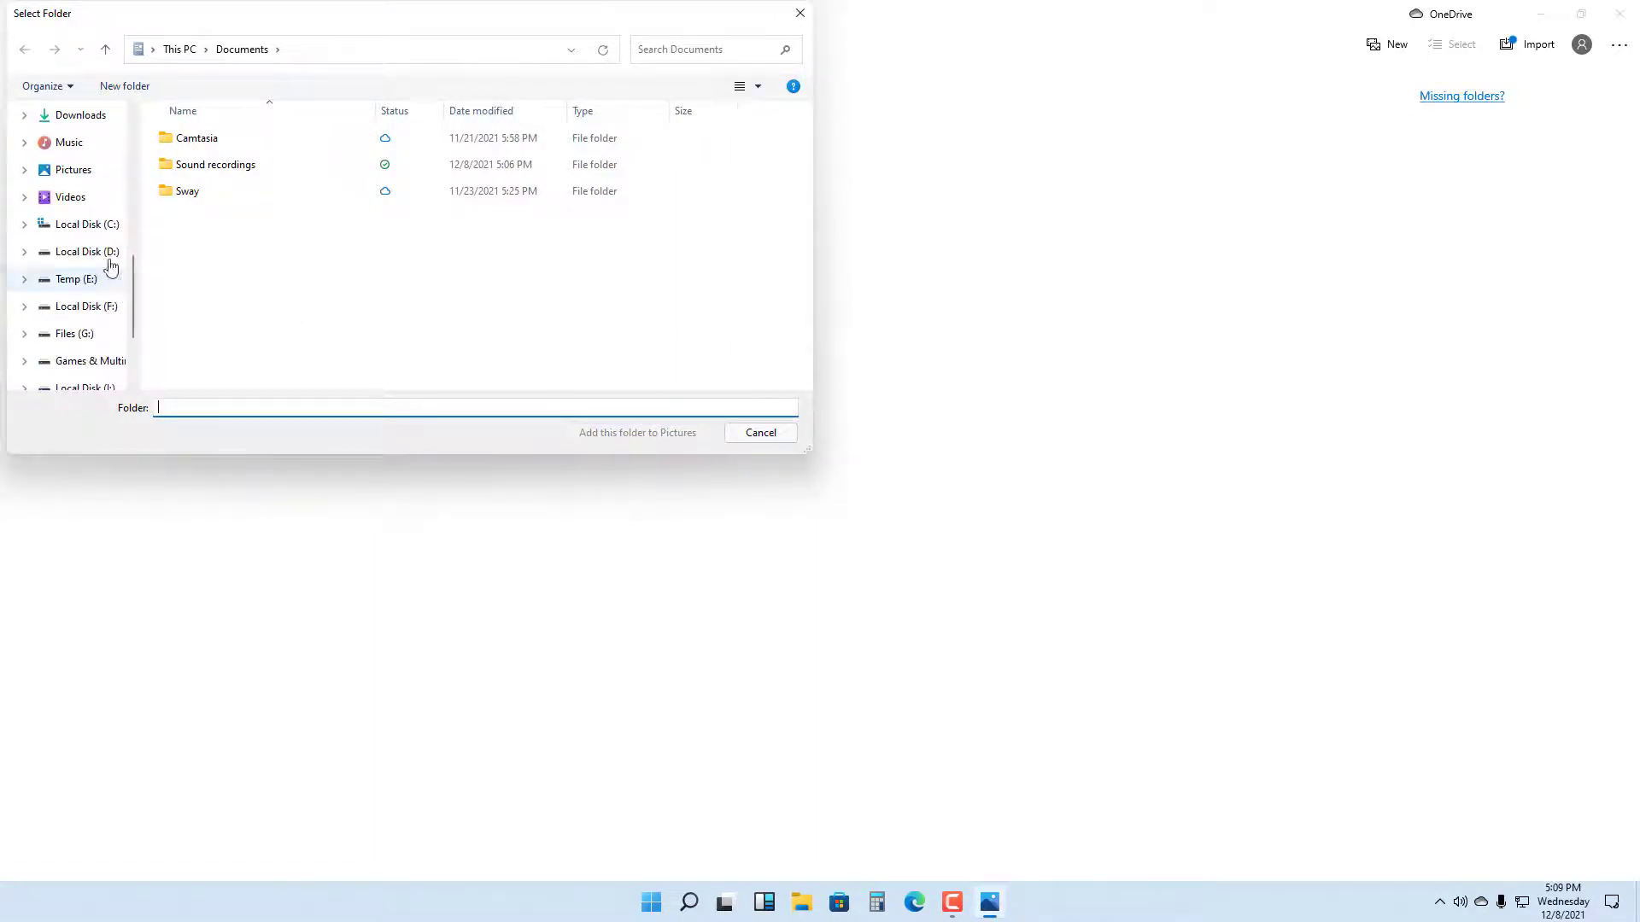
left_click(85, 224)
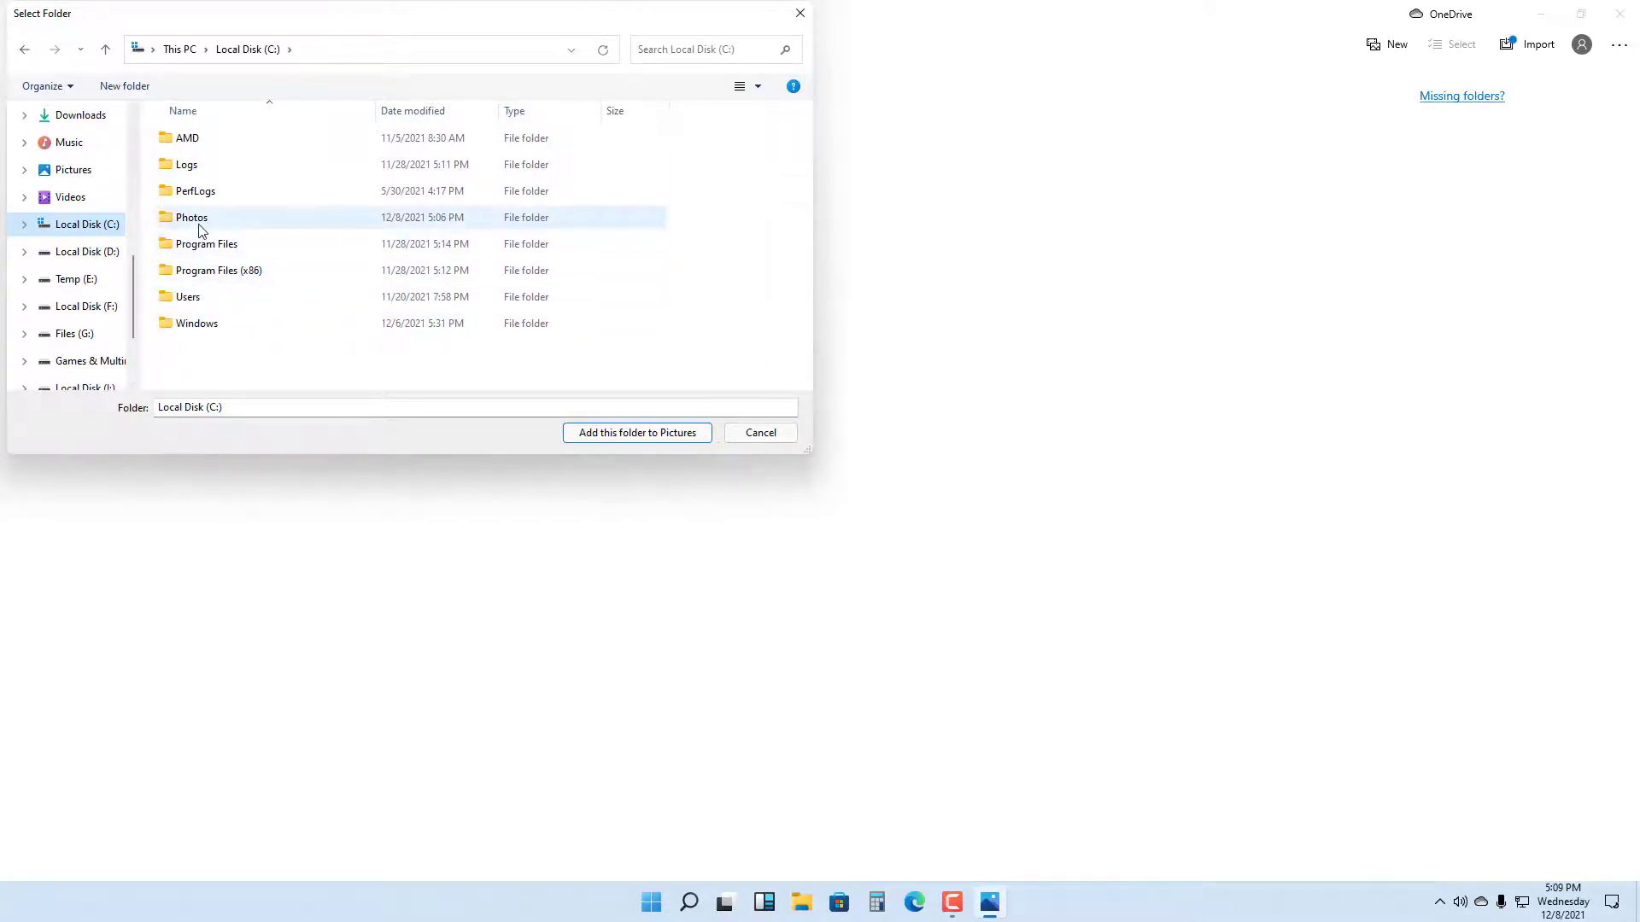
left_click(192, 216)
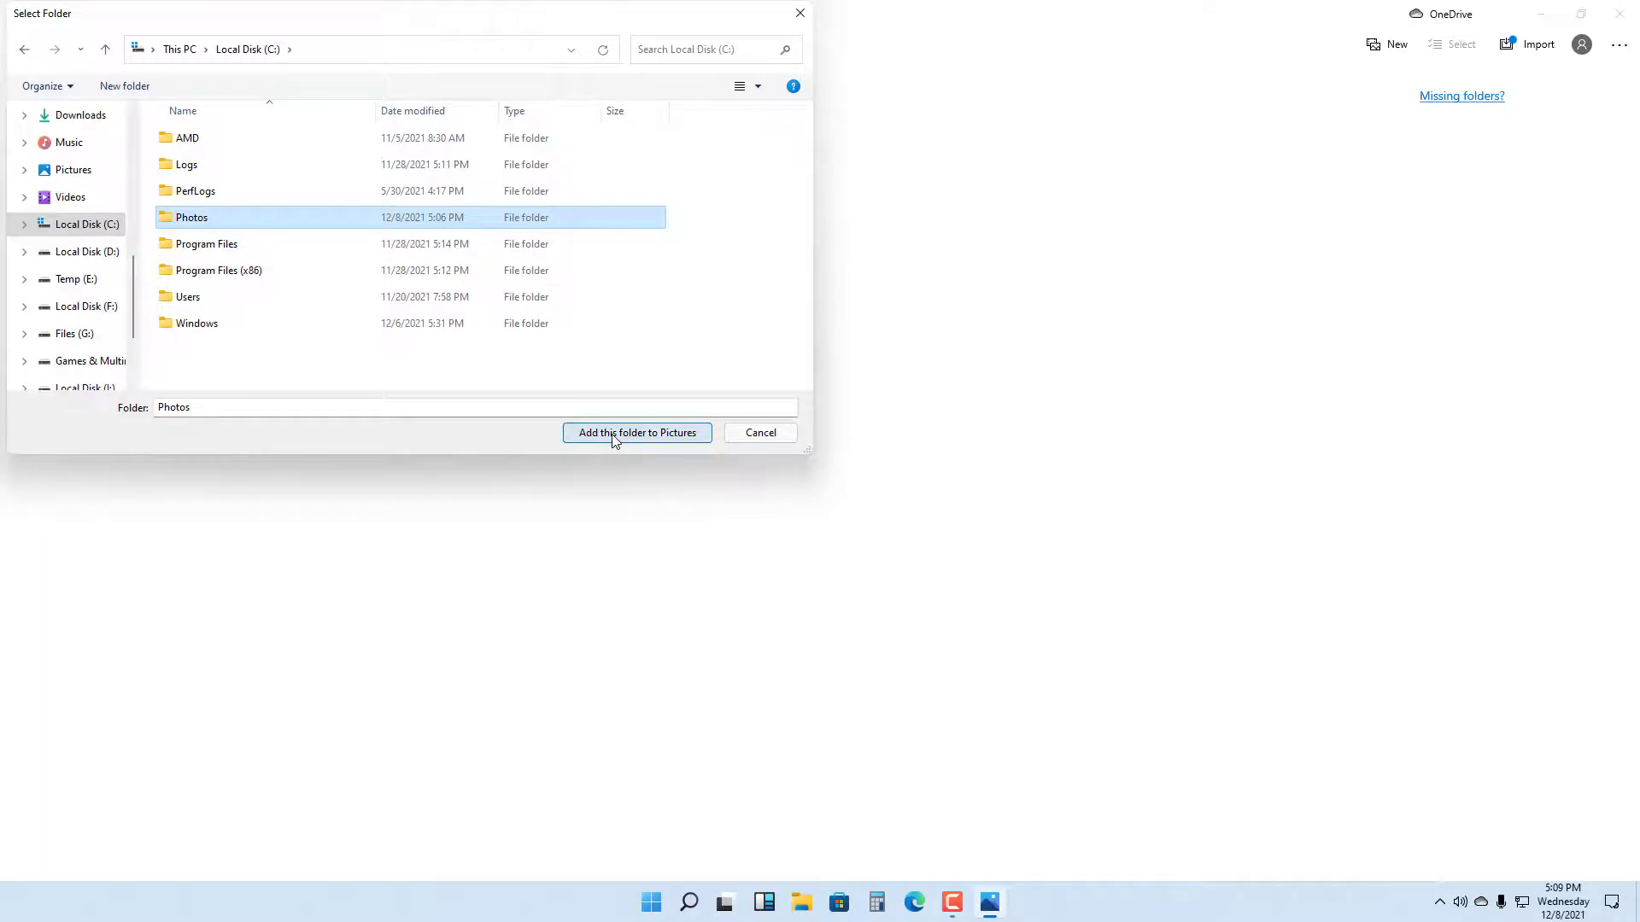
left_click(635, 433)
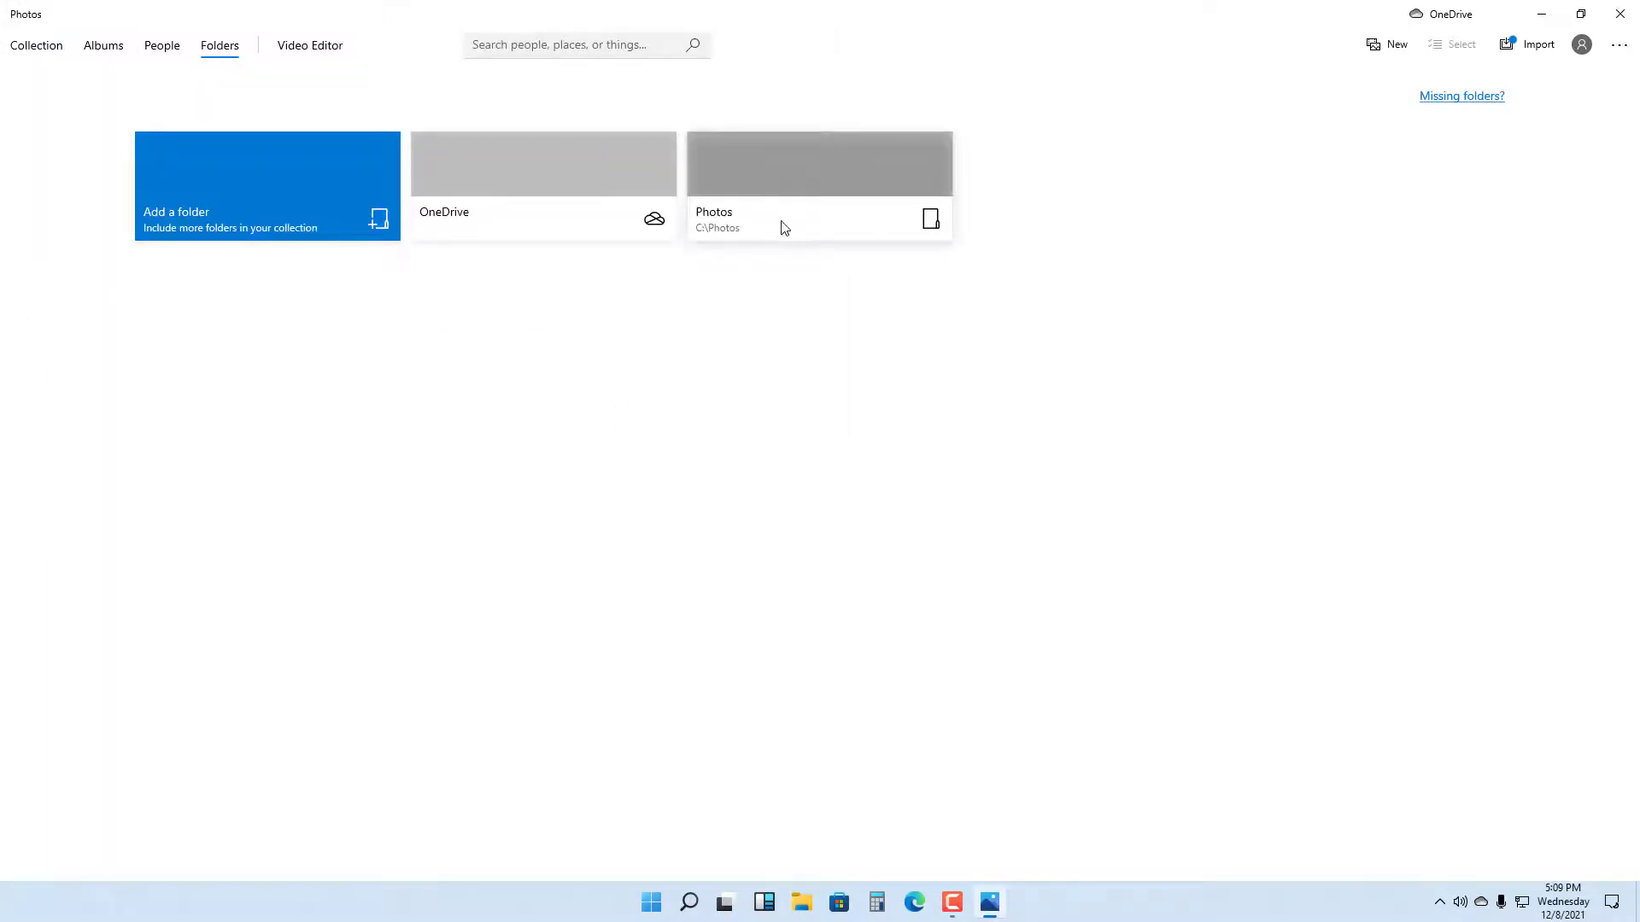
mouse_move(789, 233)
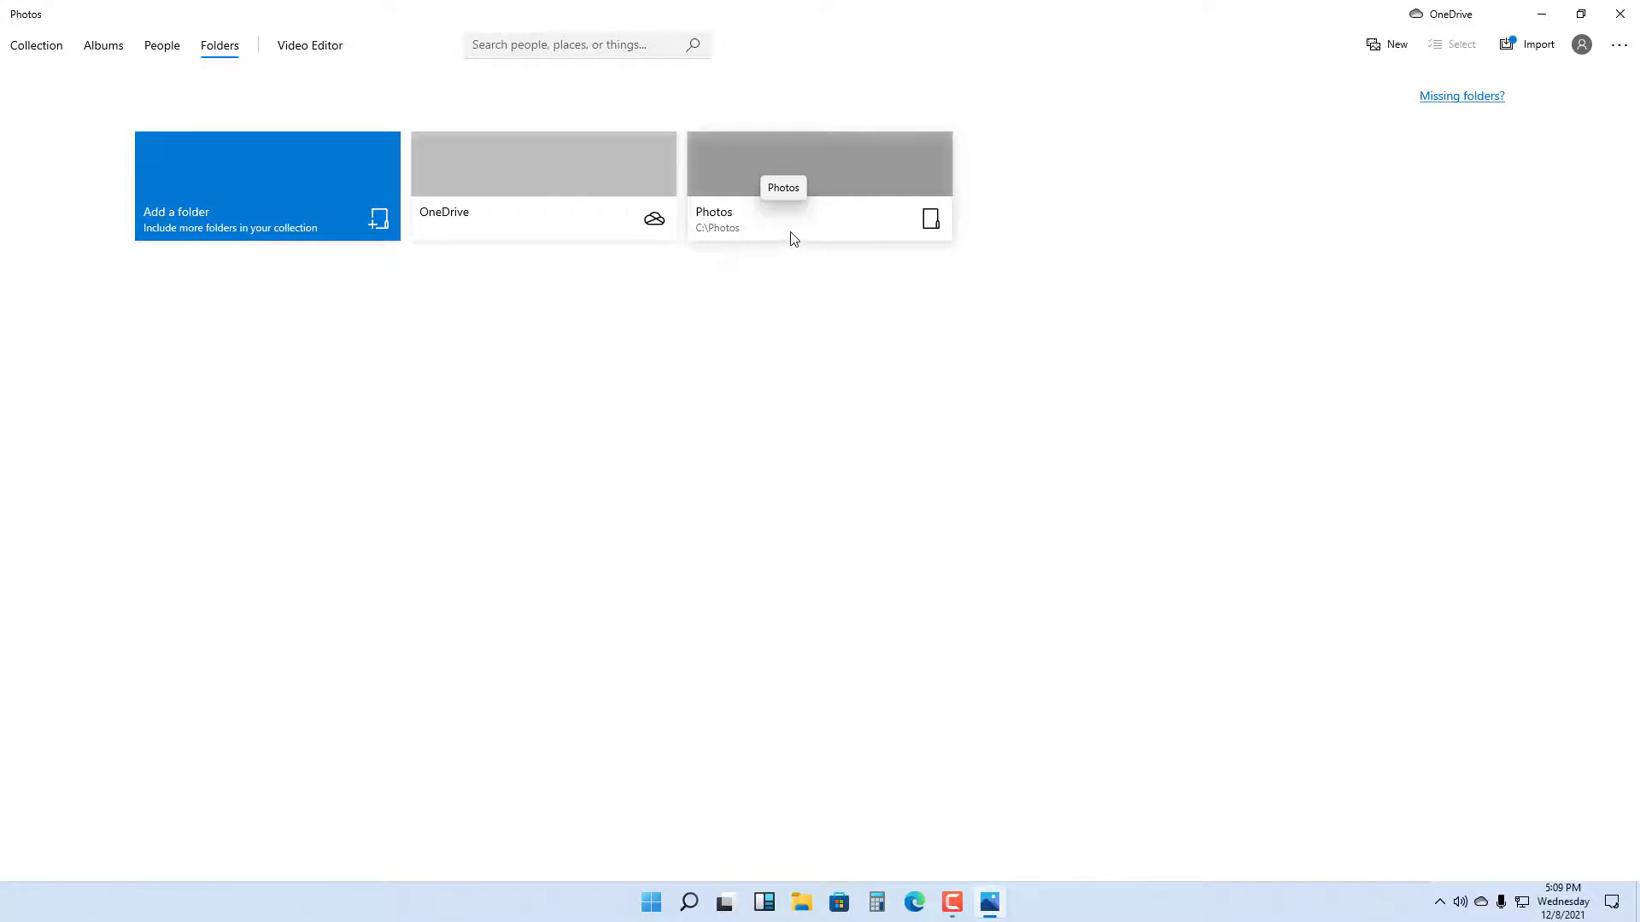
- Browse the Collection page to view the newly added pictures
left_click(36, 45)
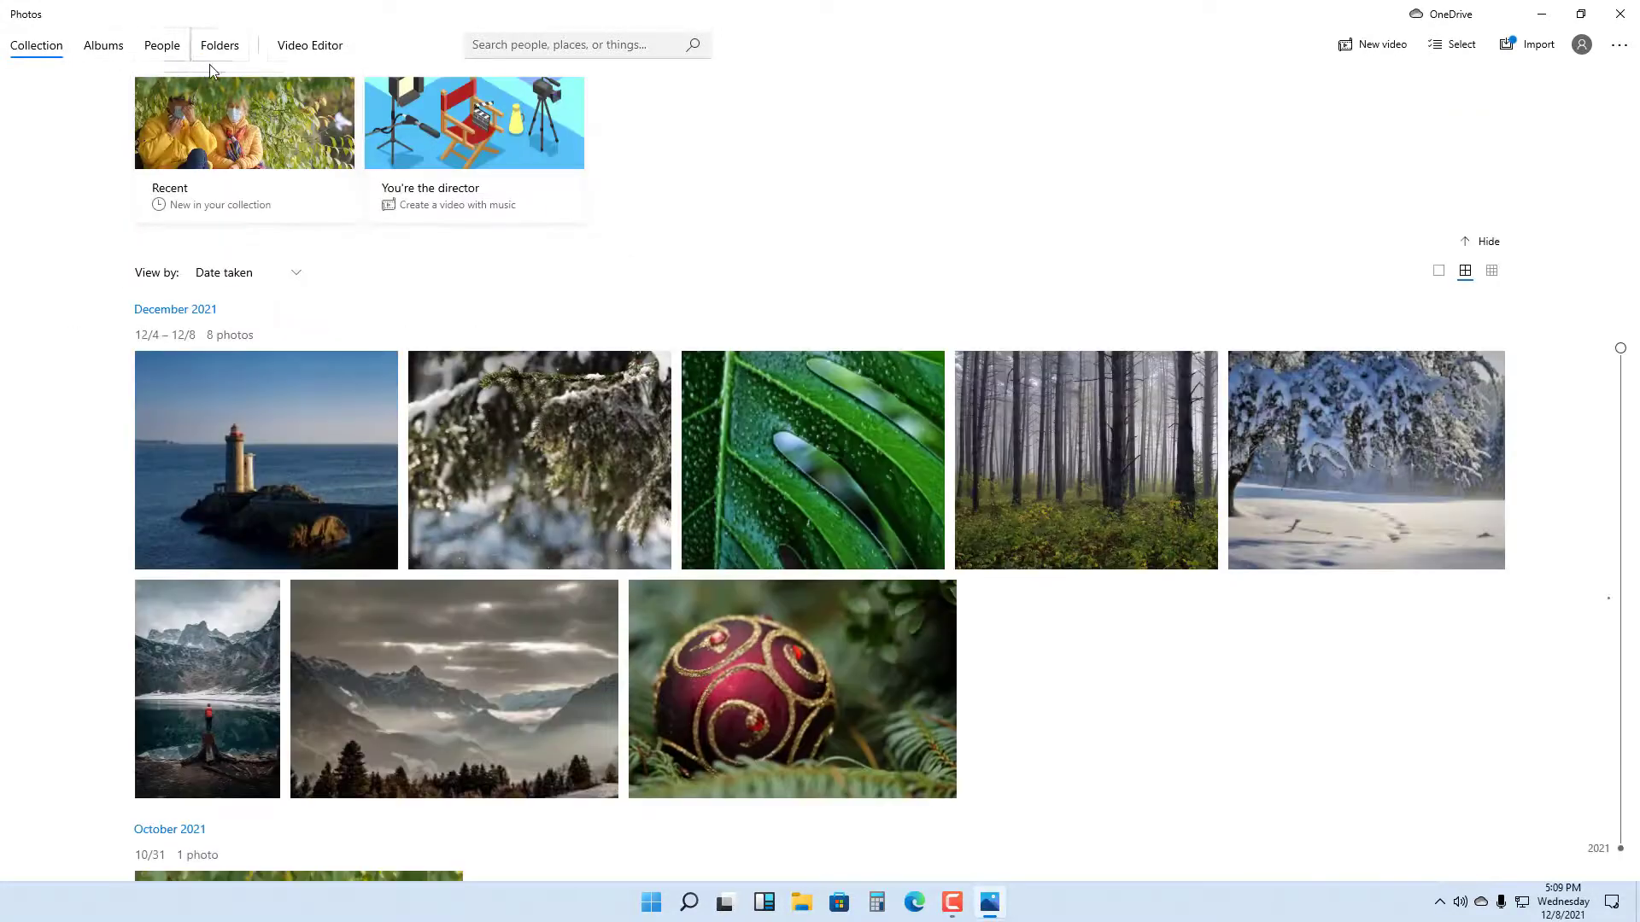
mouse_move(209, 406)
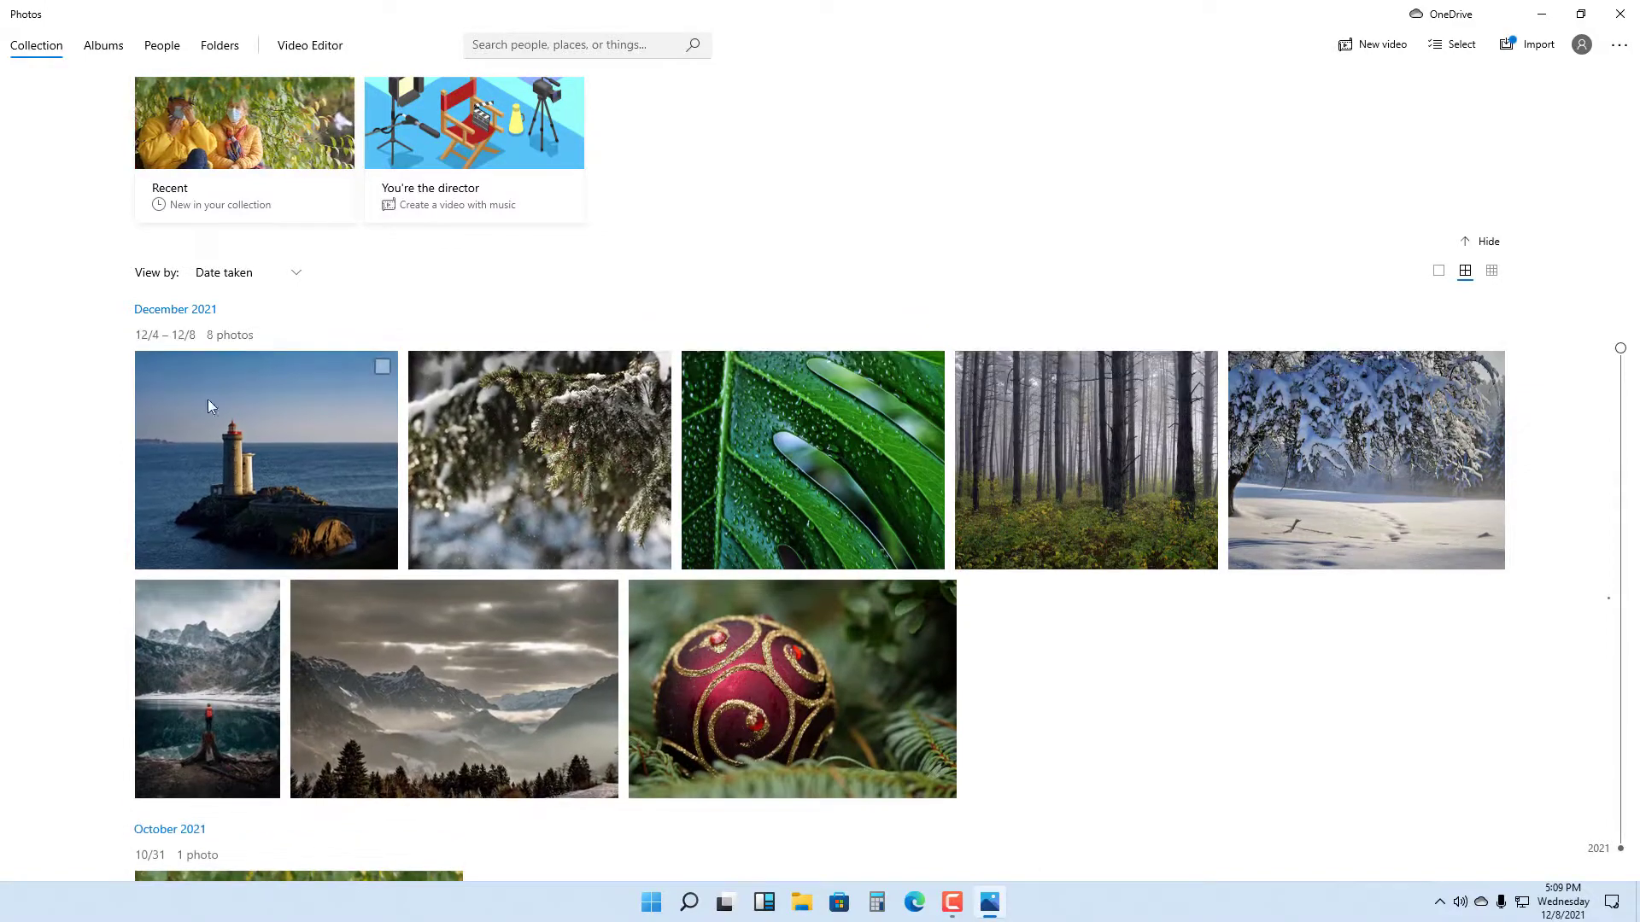
mouse_move(881, 704)
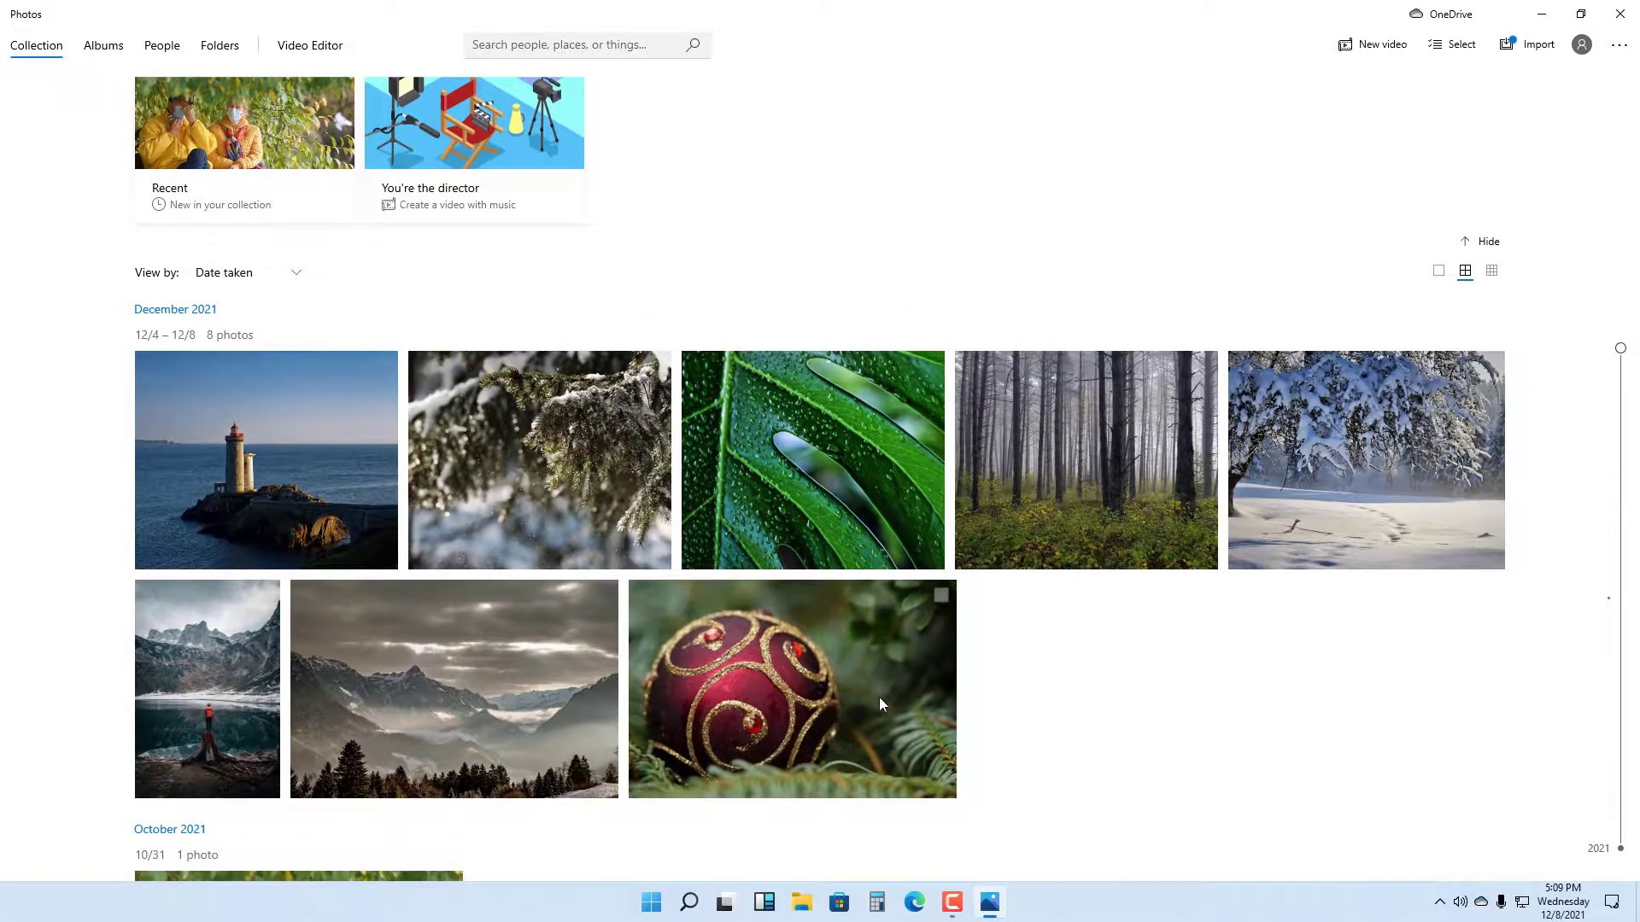
scroll("down", 3)
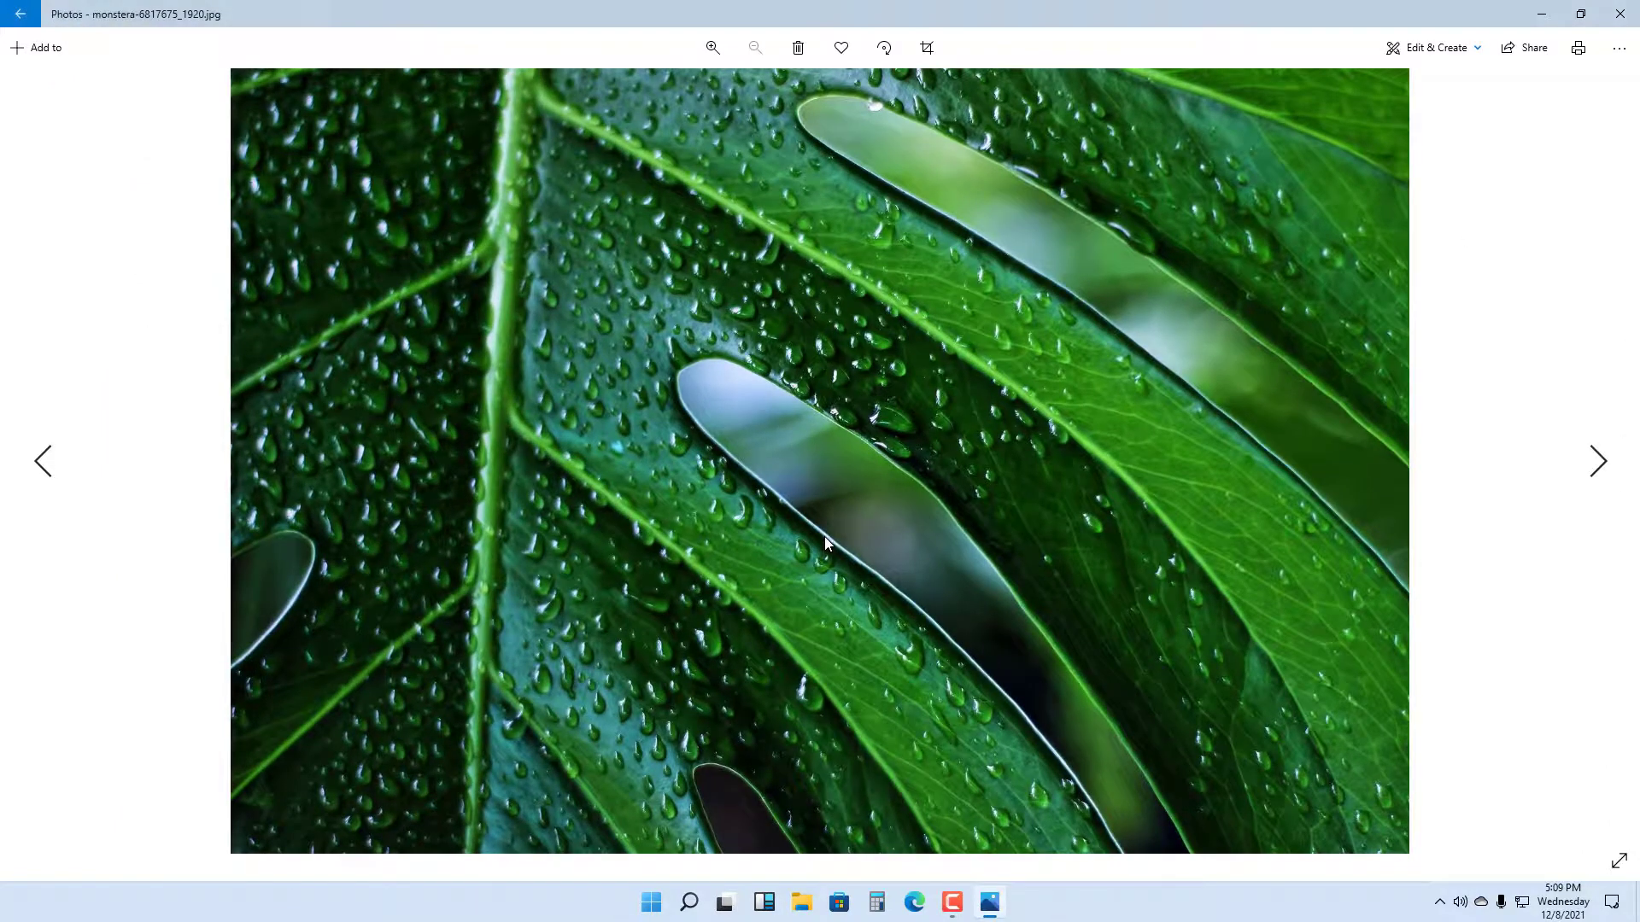
mouse_move(831, 489)
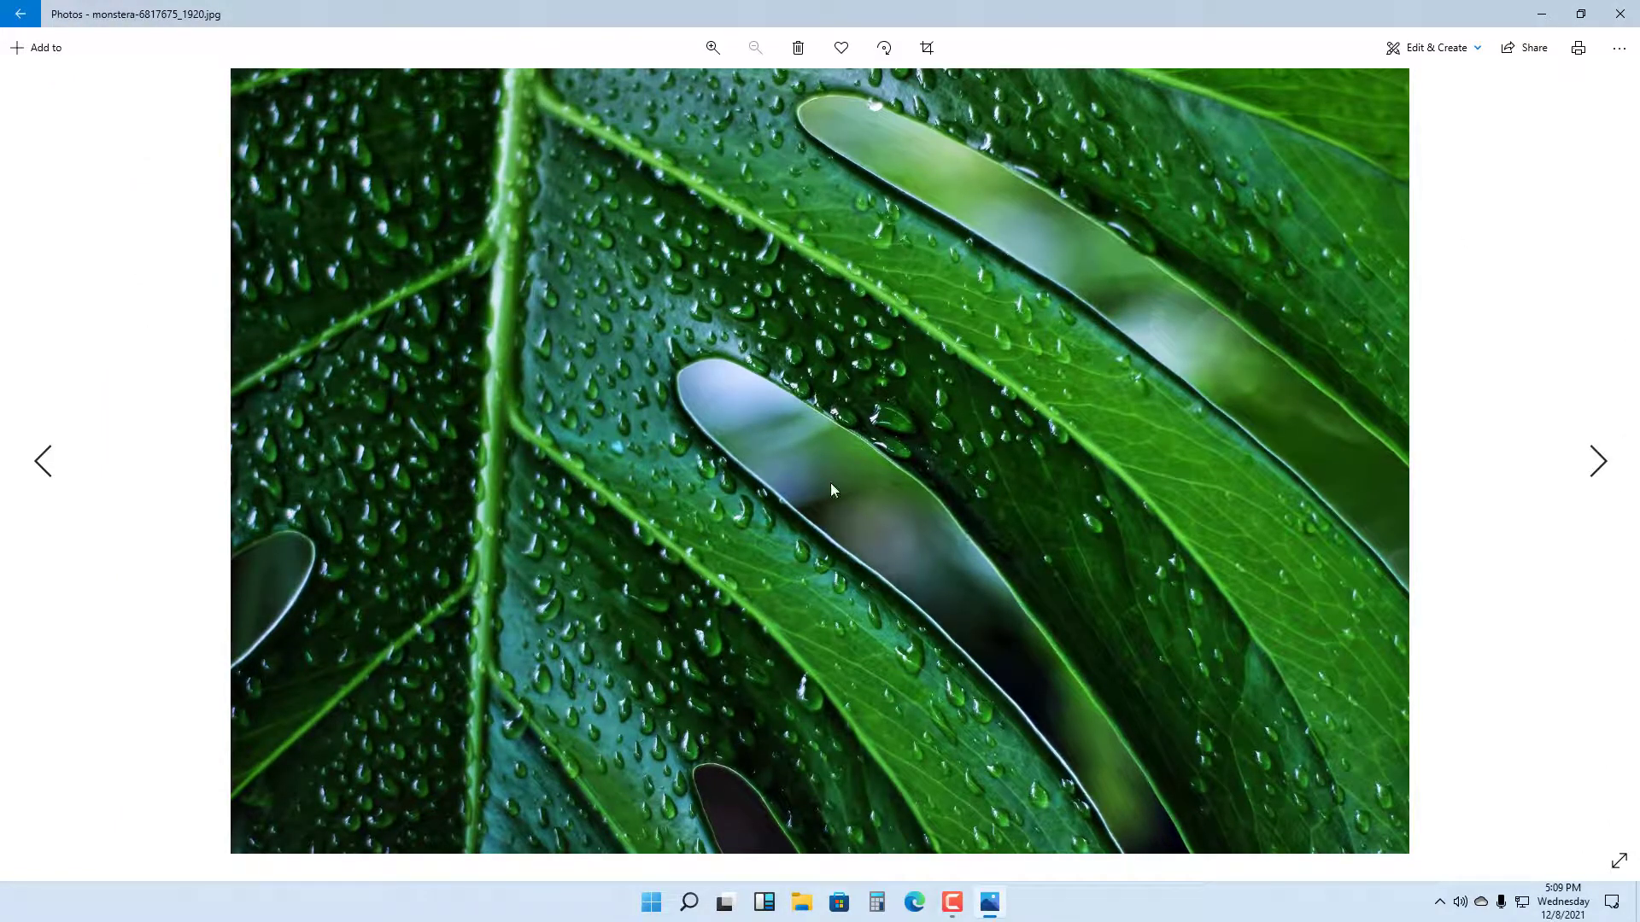
mouse_move(340, 335)
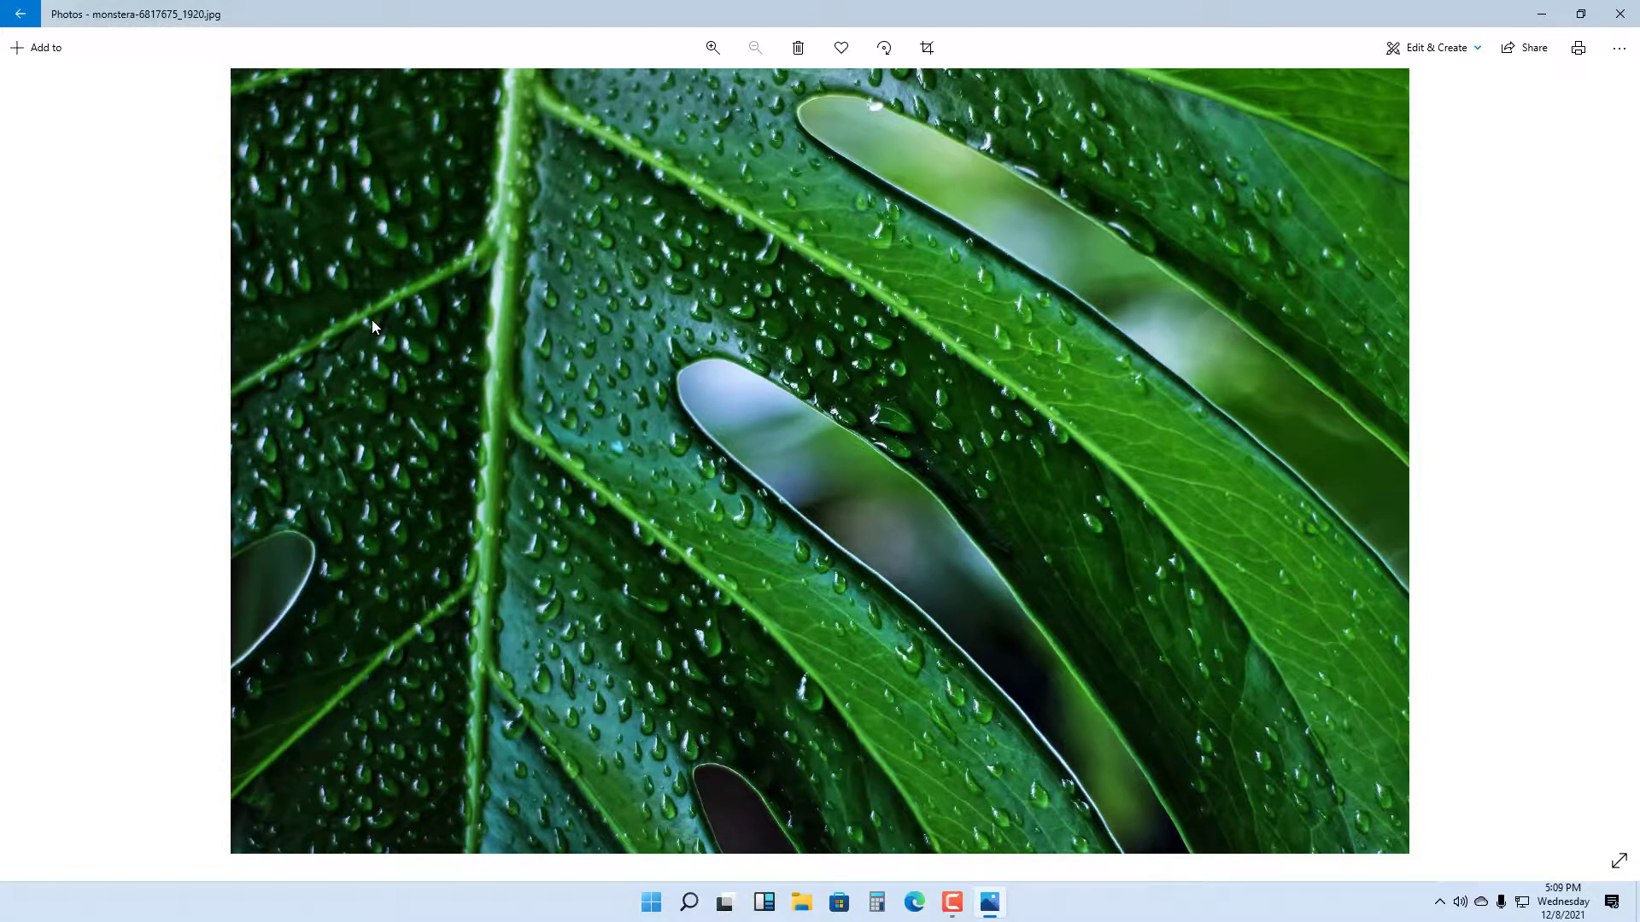
mouse_move(164, 159)
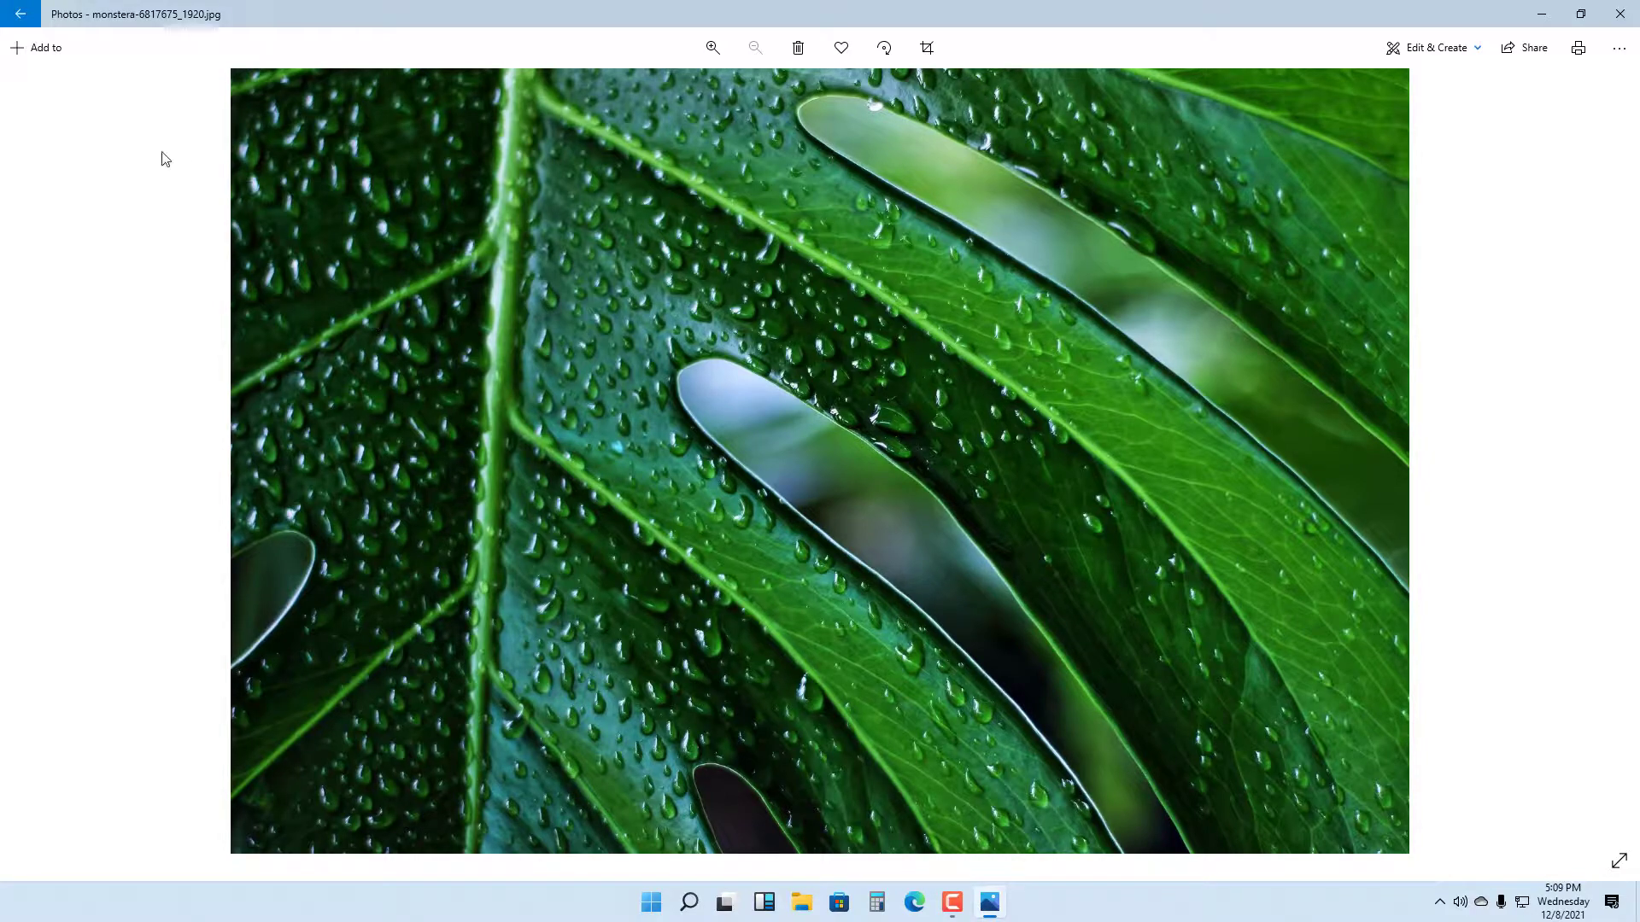
left_click(19, 14)
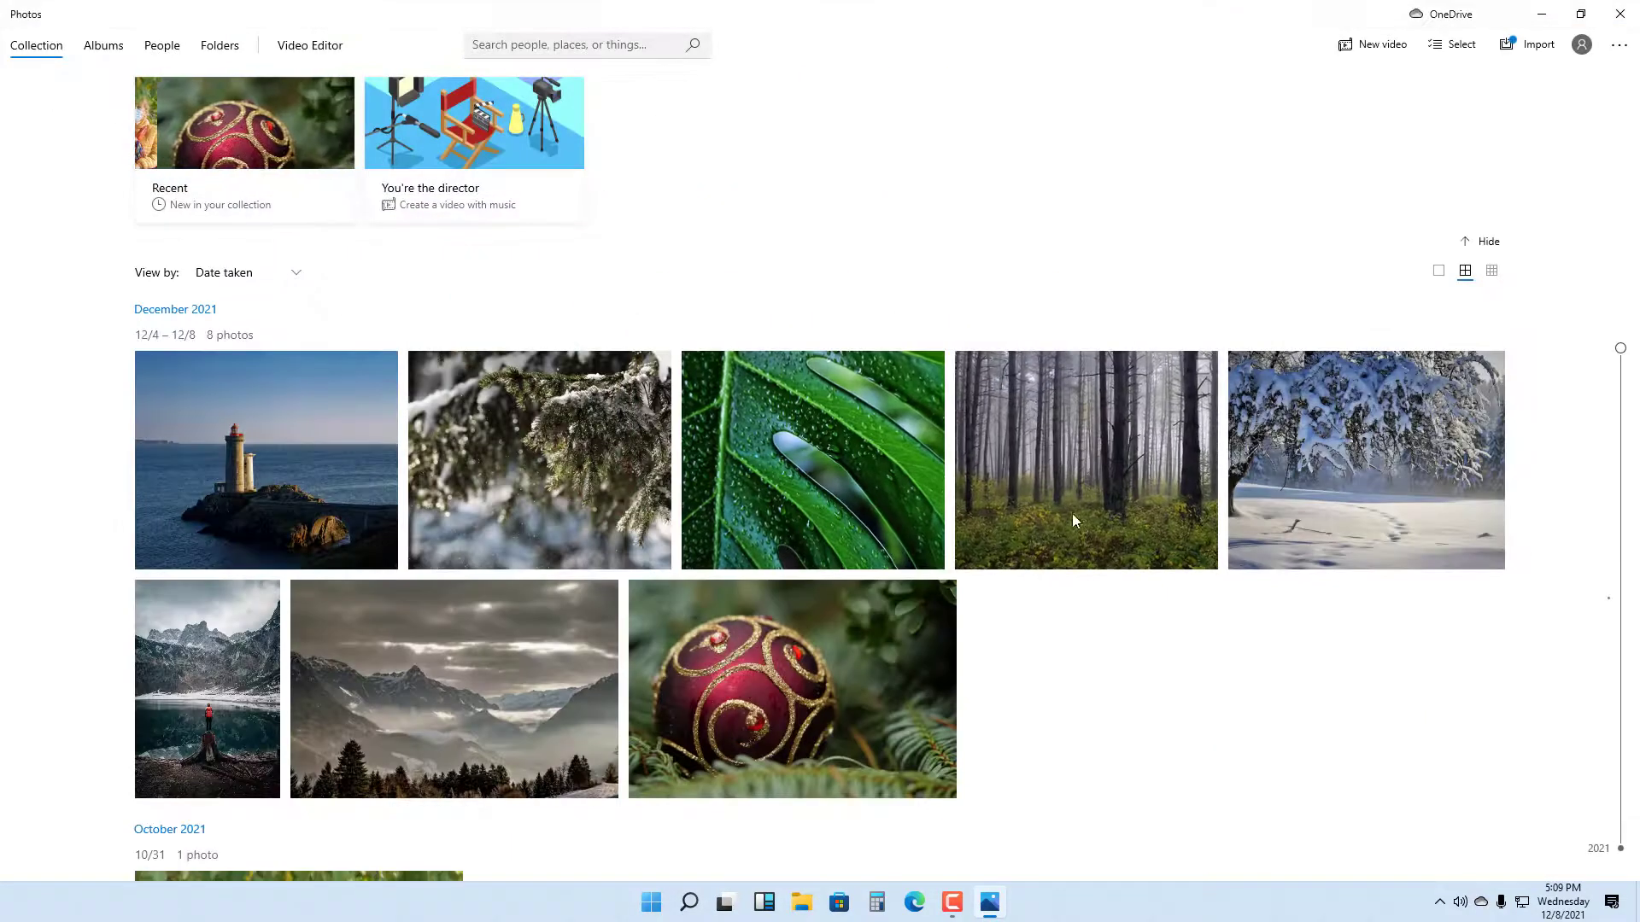